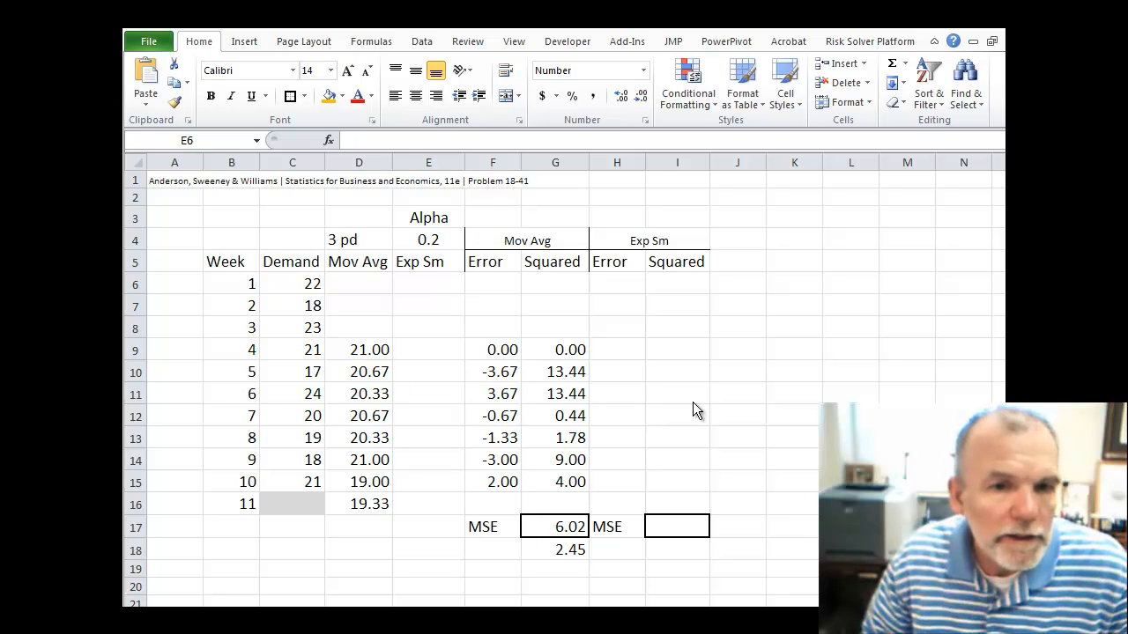
mouse_move(292, 315)
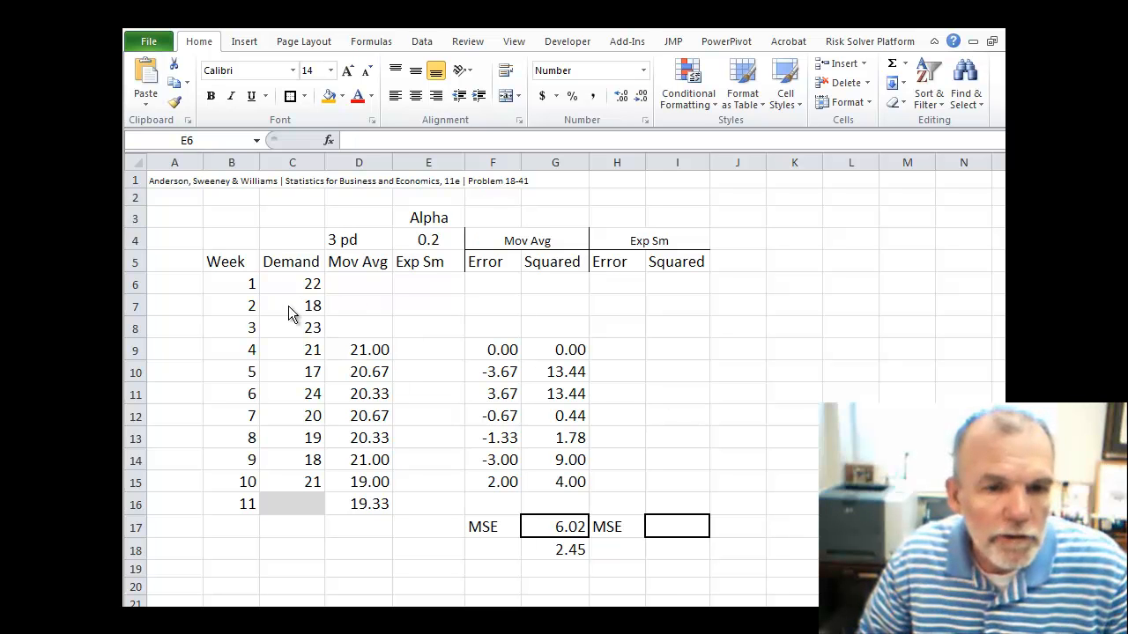
mouse_move(317, 558)
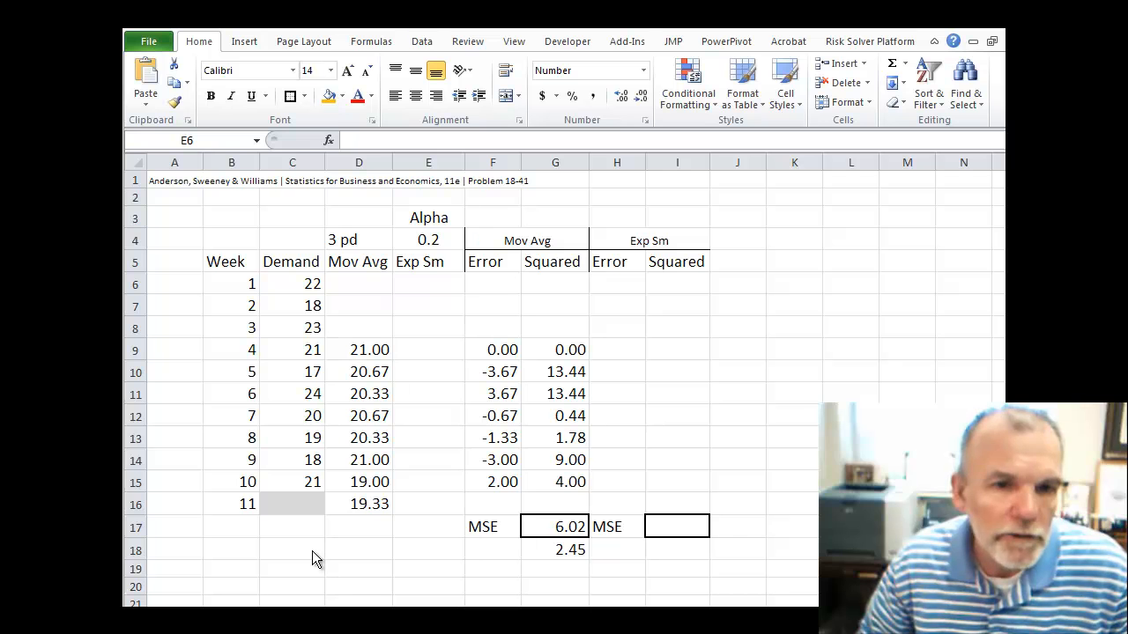
mouse_move(454, 306)
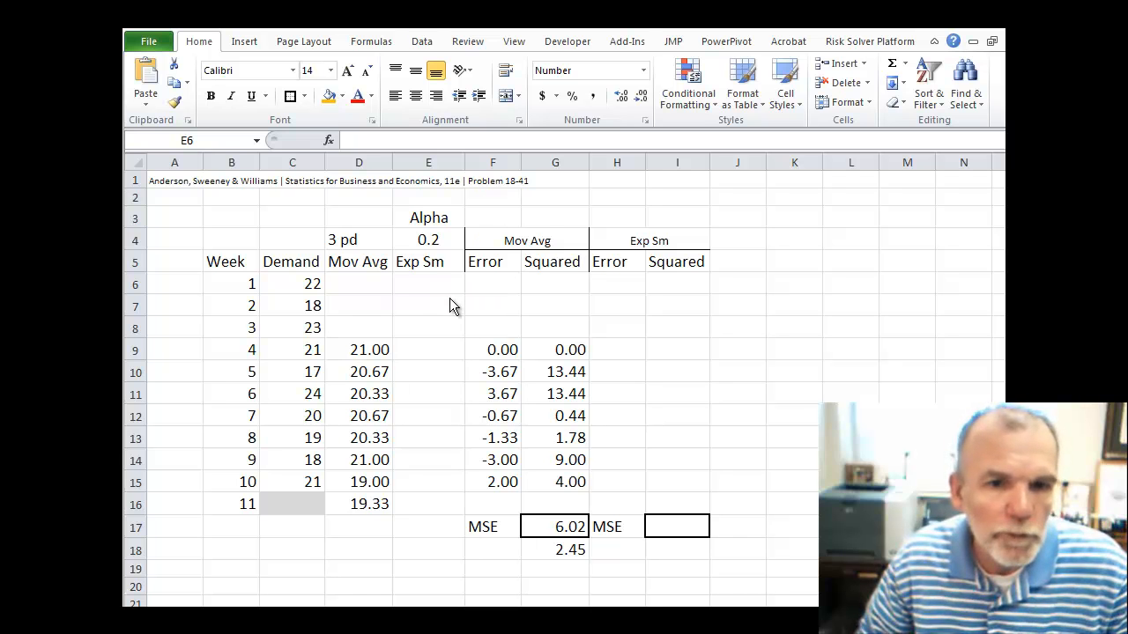
- Set E6 to =C6 so the week 1 forecast equals the demand of 22.00
click(428, 283)
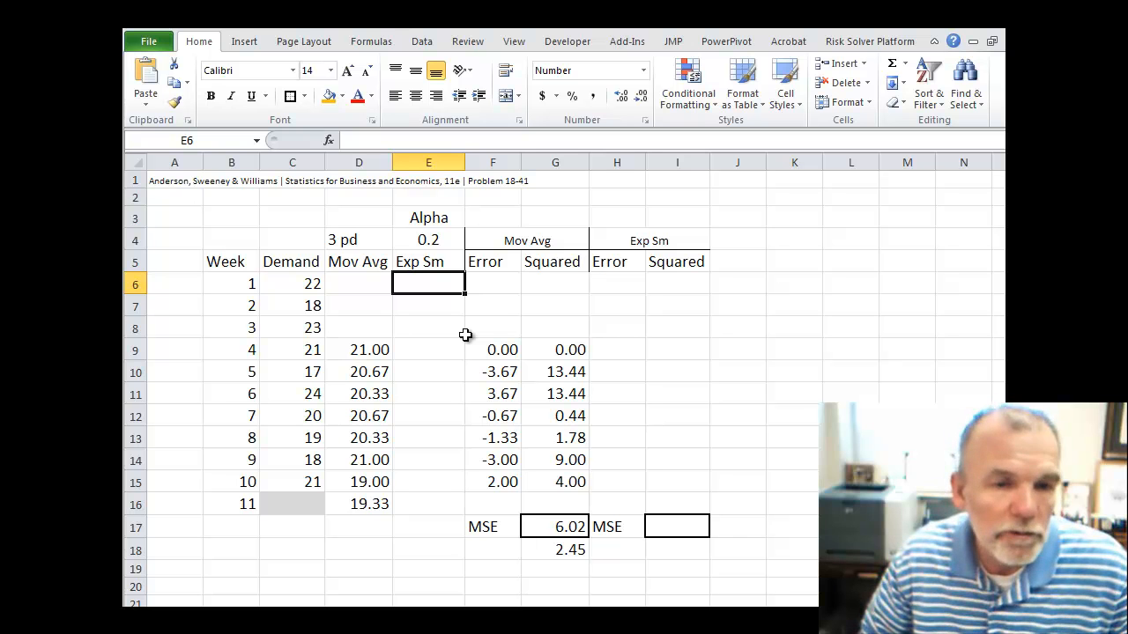
mouse_move(456, 336)
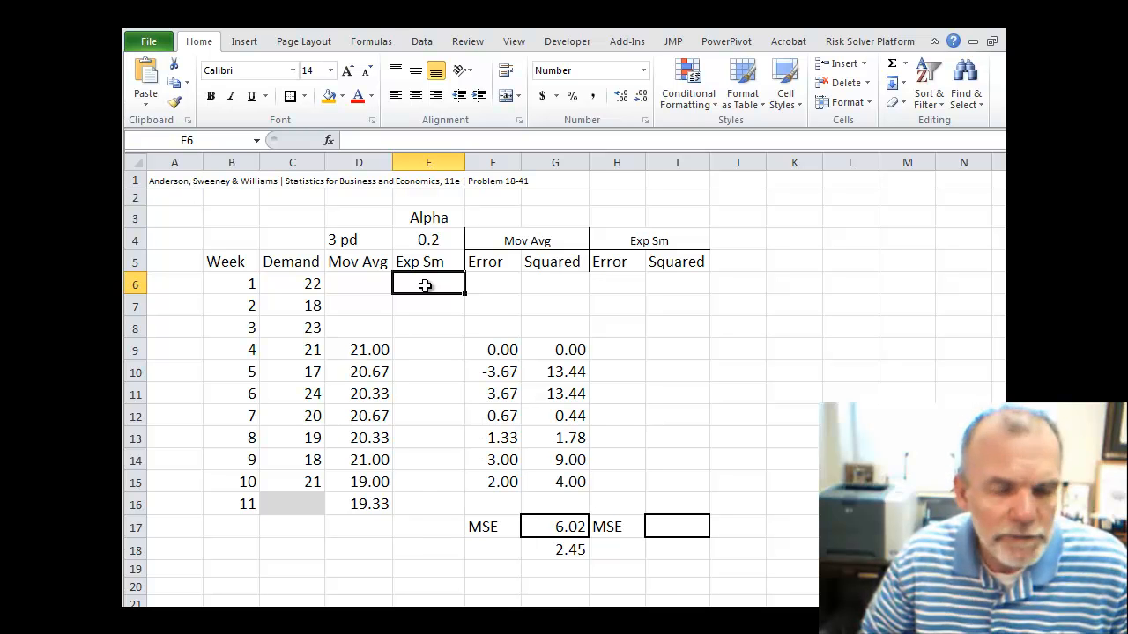
text(=)
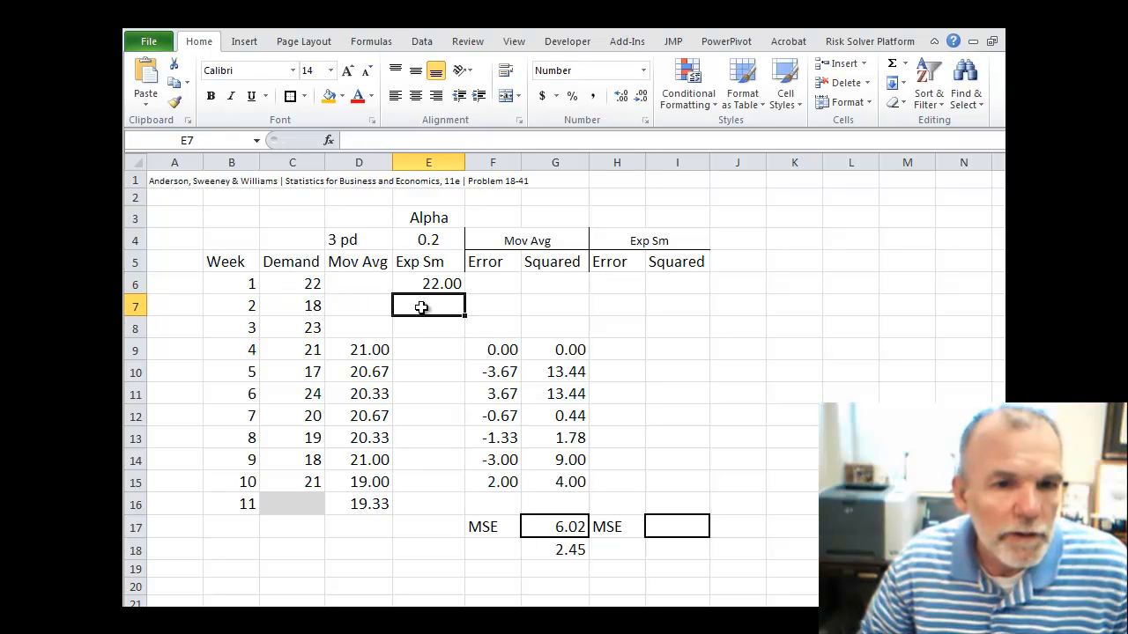
mouse_move(412, 319)
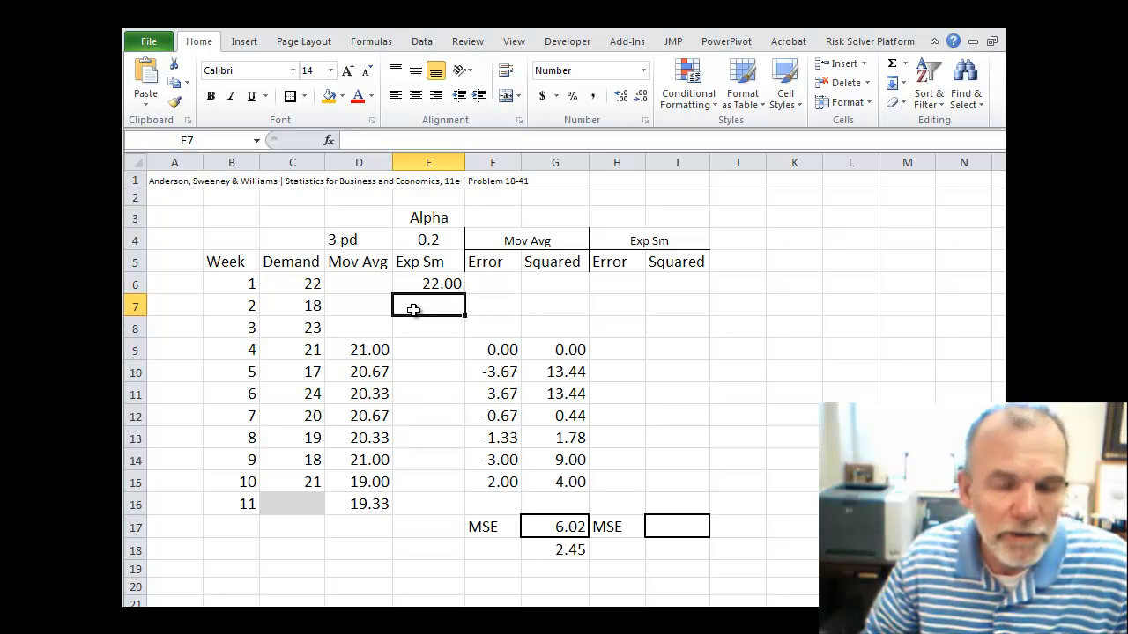
- Enter =E6+E4*(C6-E6) in E7 for a week 2 forecast of 22.00, then reopen it
text(=E6)
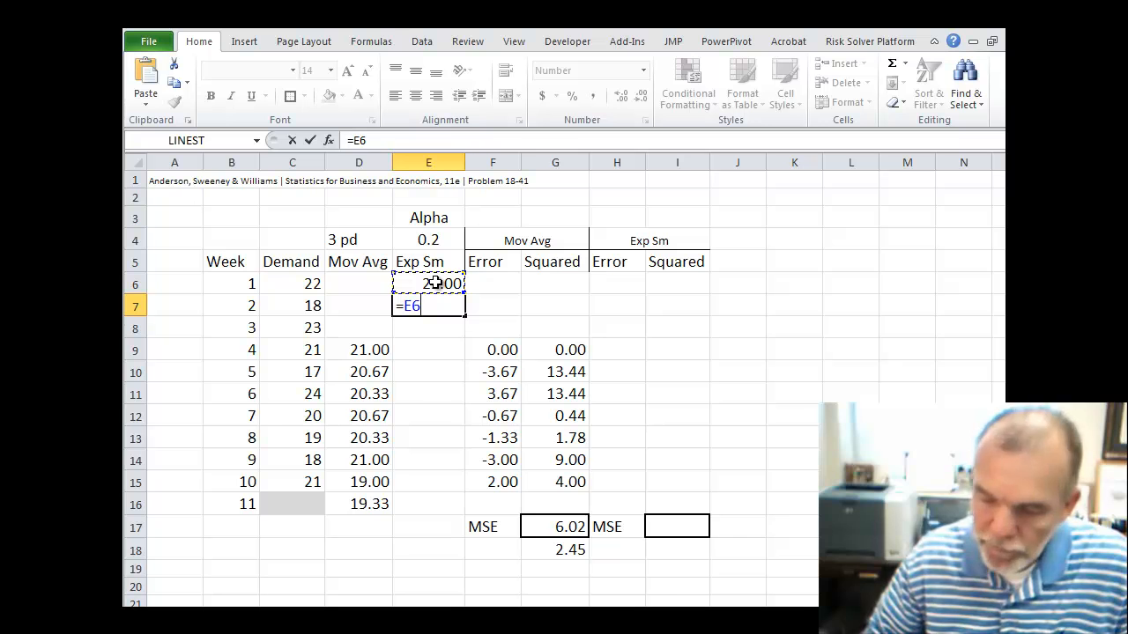
text(+)
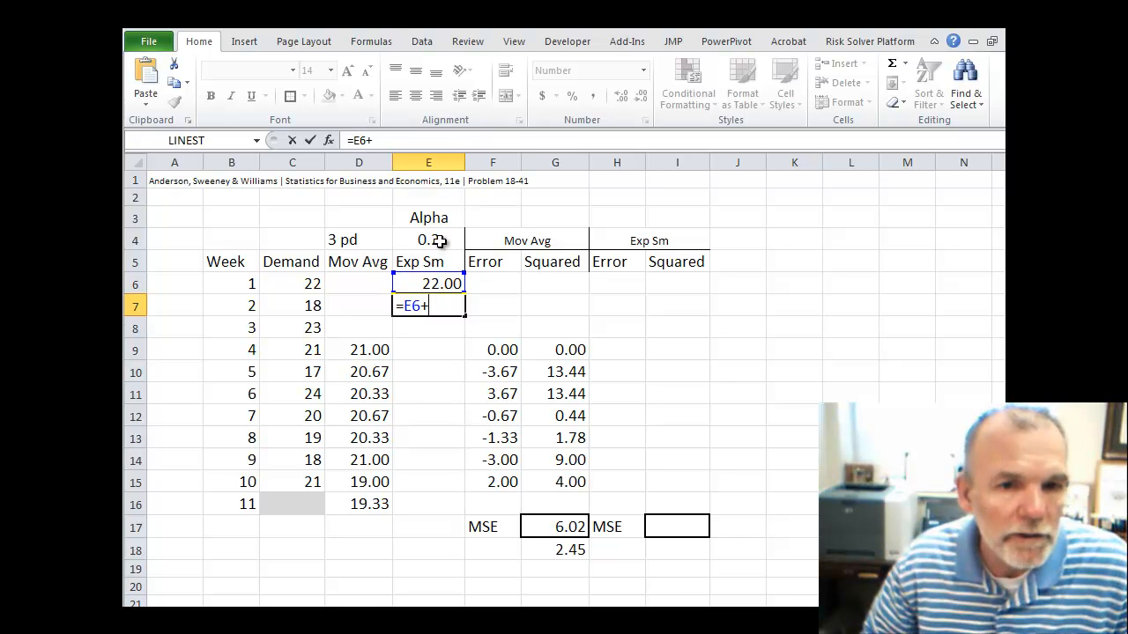
click(429, 240)
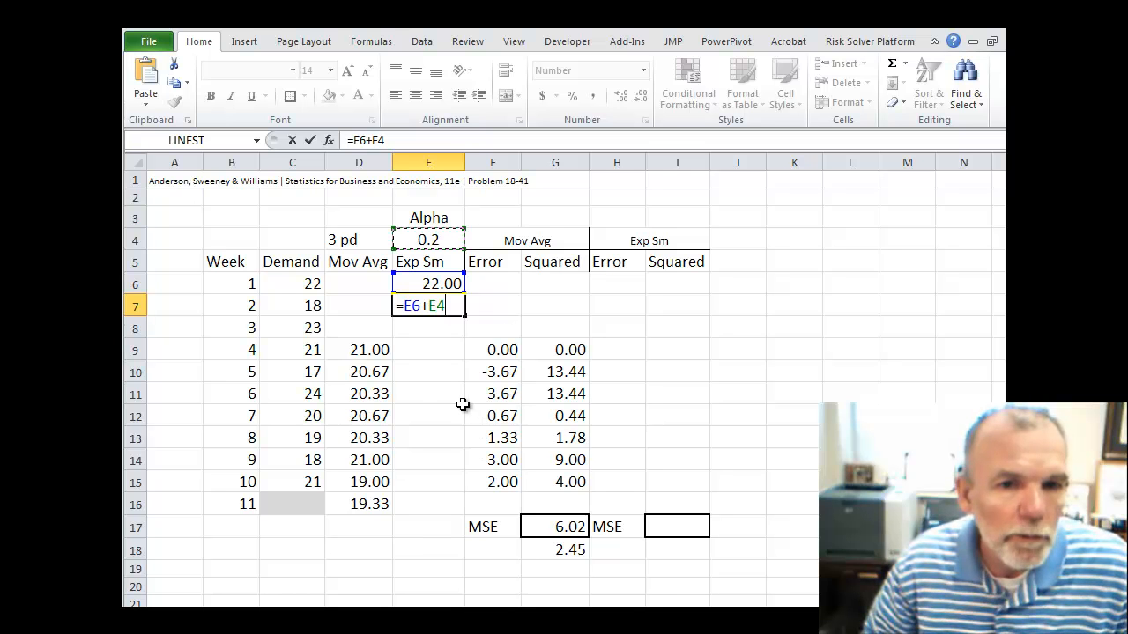
text(*)
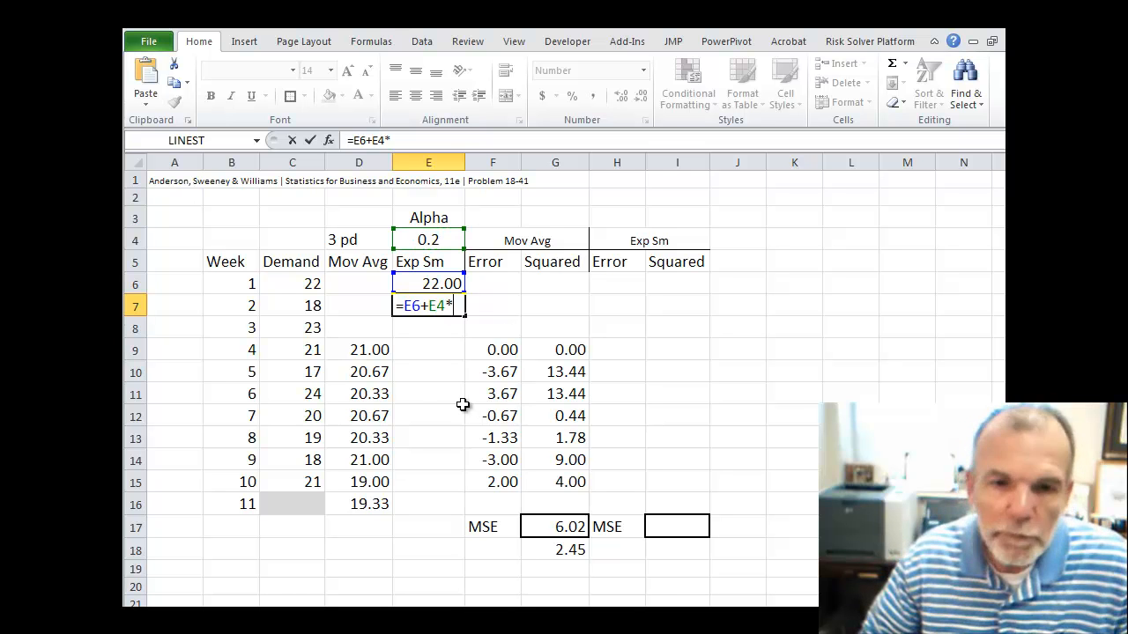
text(()
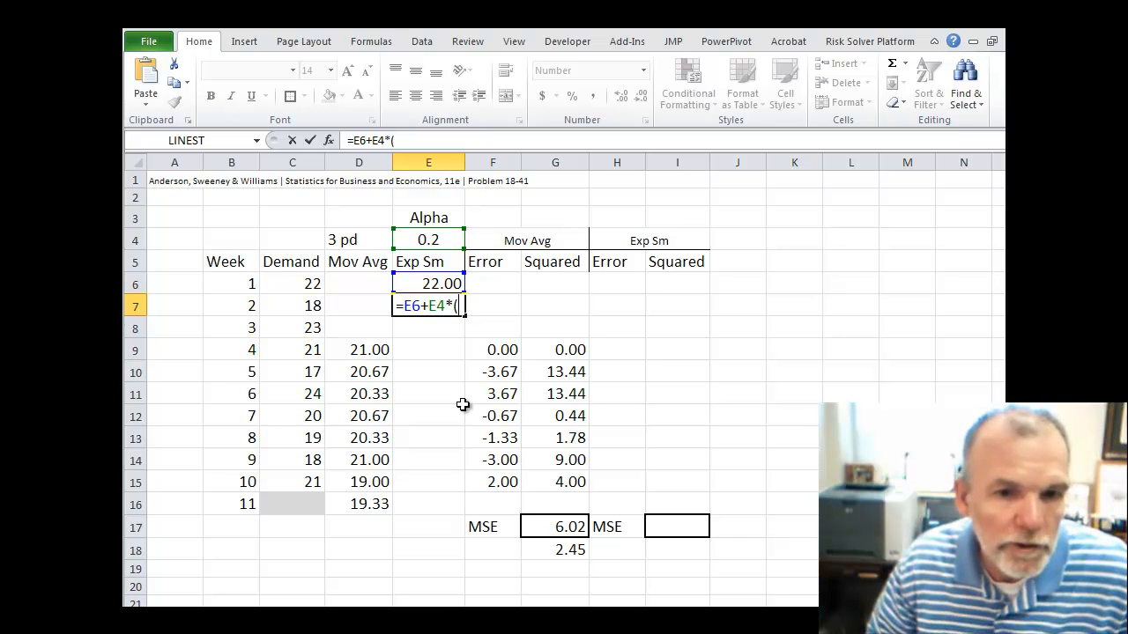
mouse_move(326, 298)
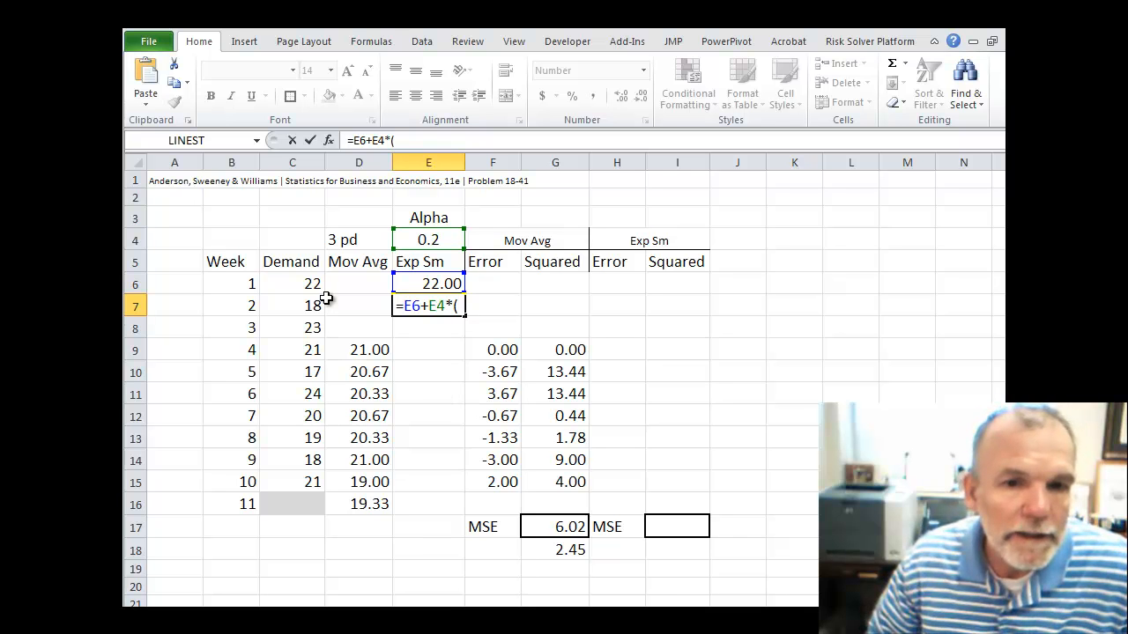
click(291, 283)
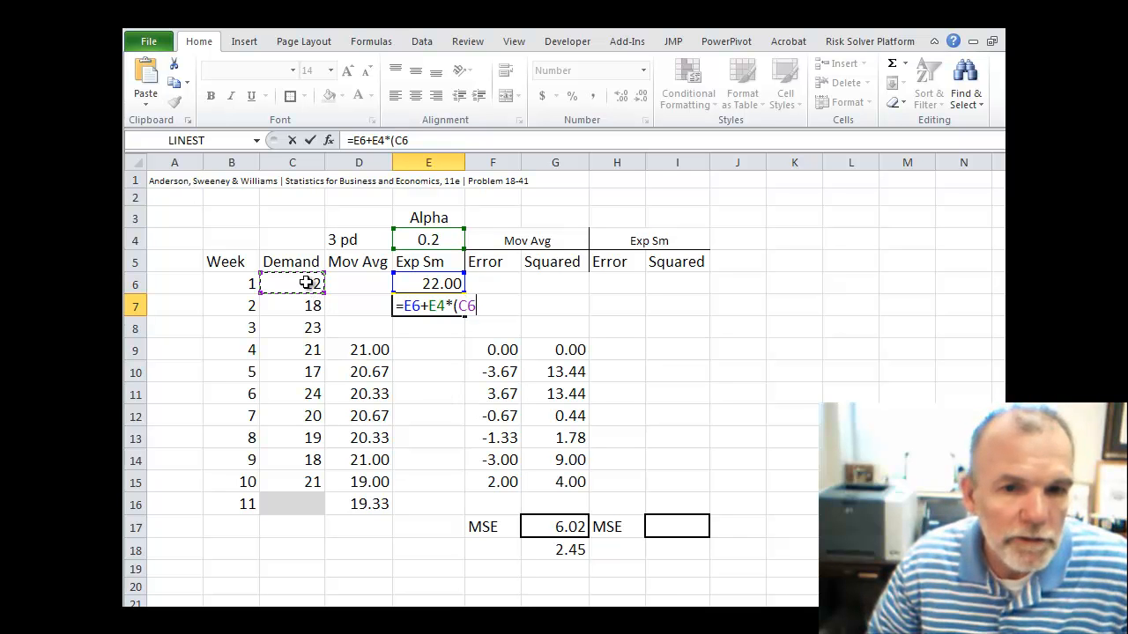
text(-)
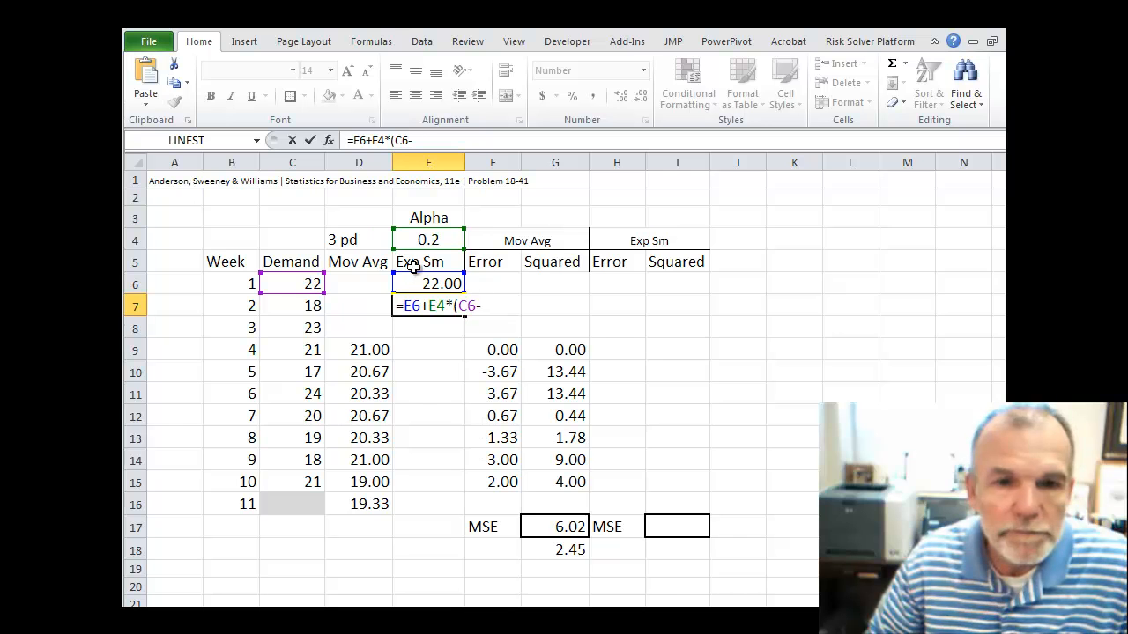
text(E6)
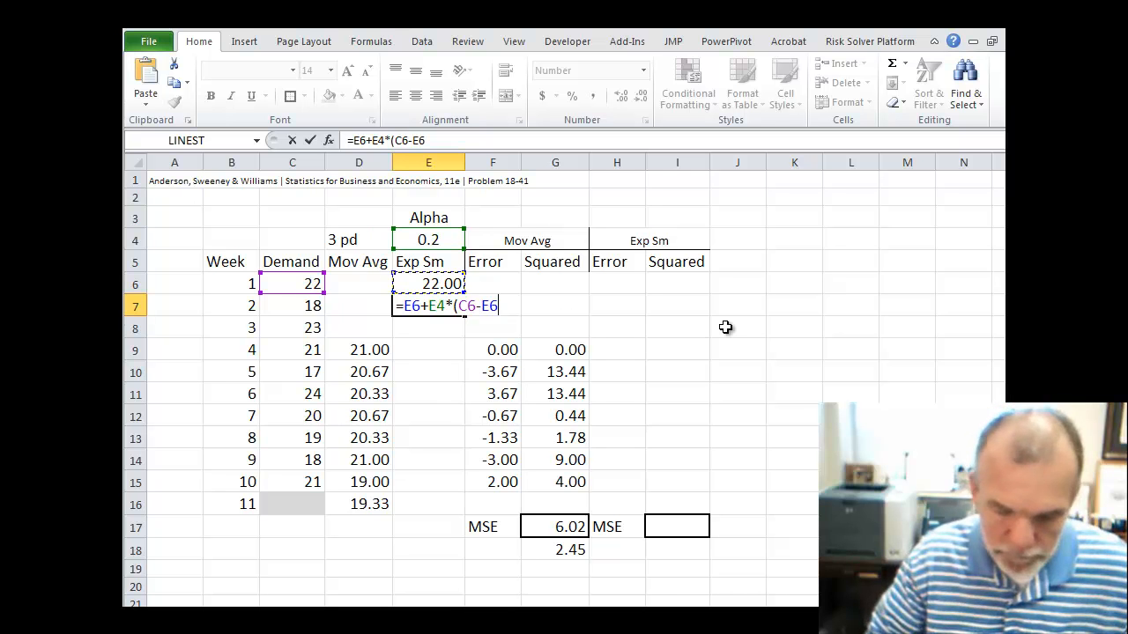
key(Return)
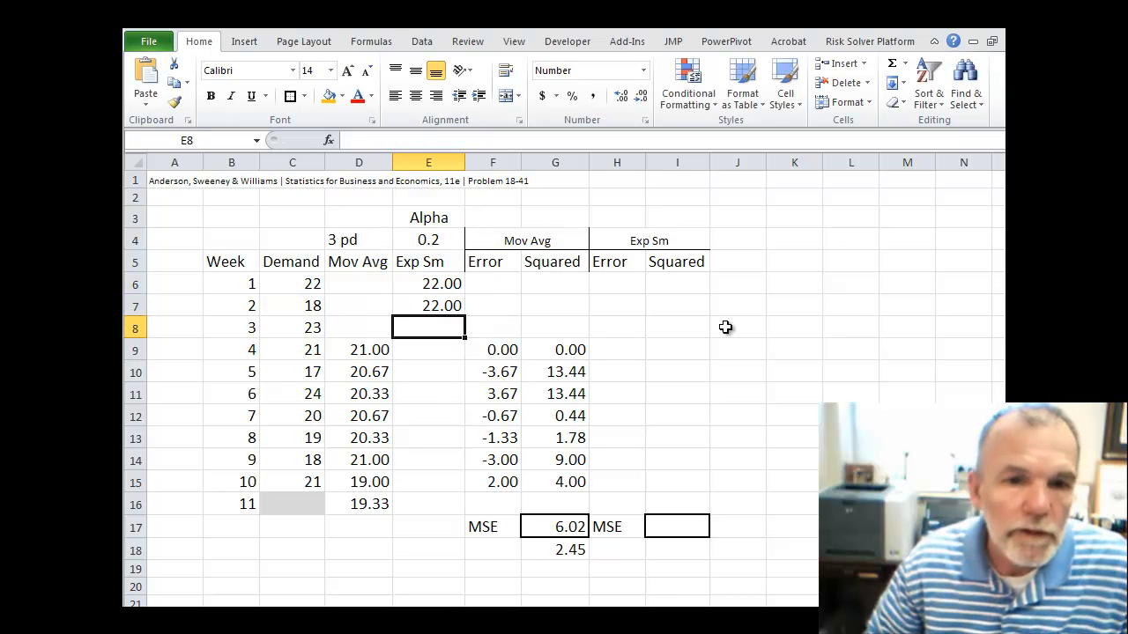
click(428, 306)
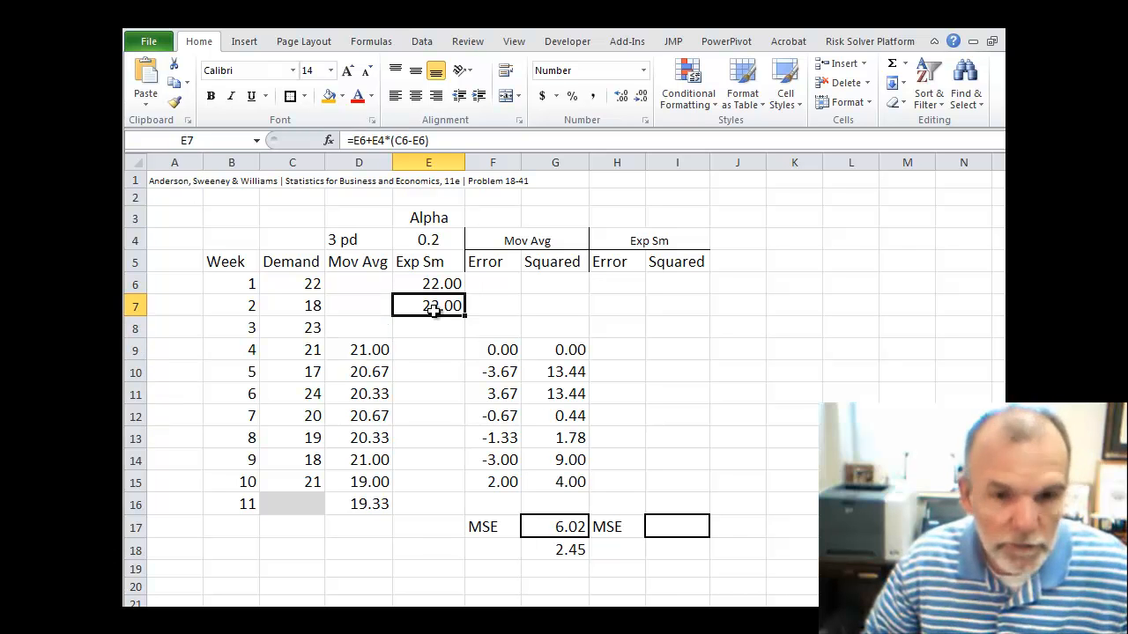
double_click(428, 306)
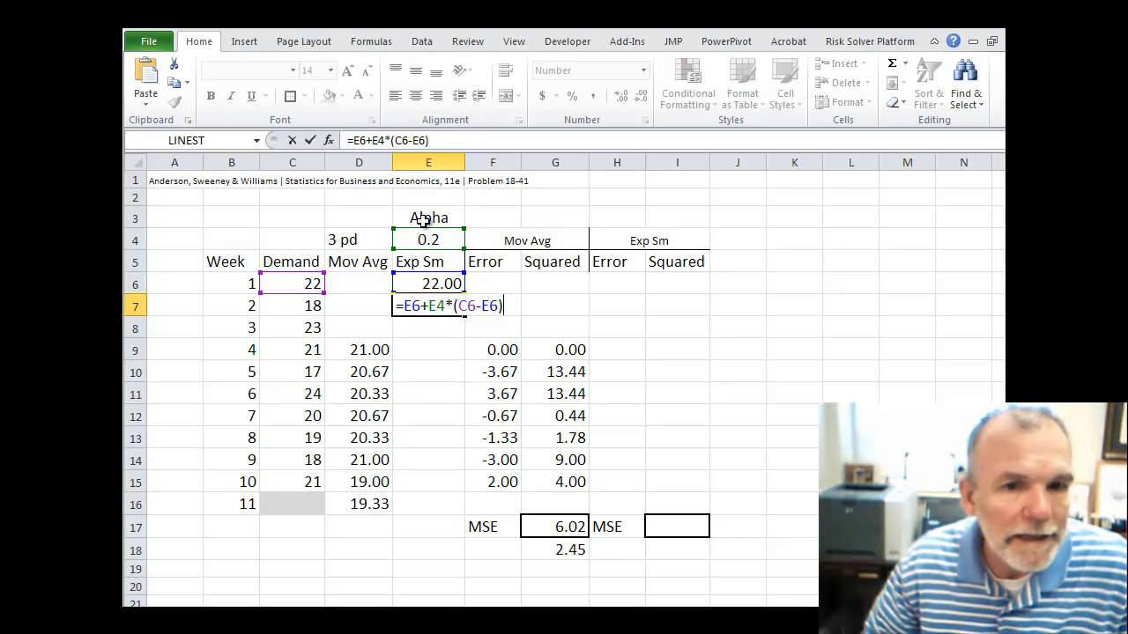
mouse_move(410, 285)
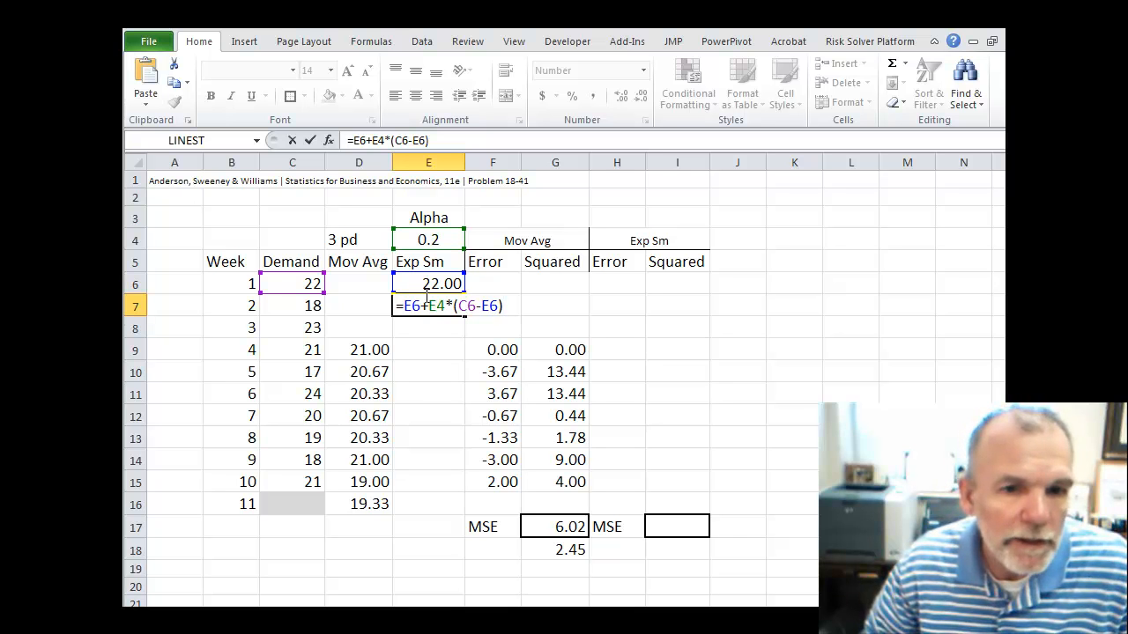
mouse_move(454, 333)
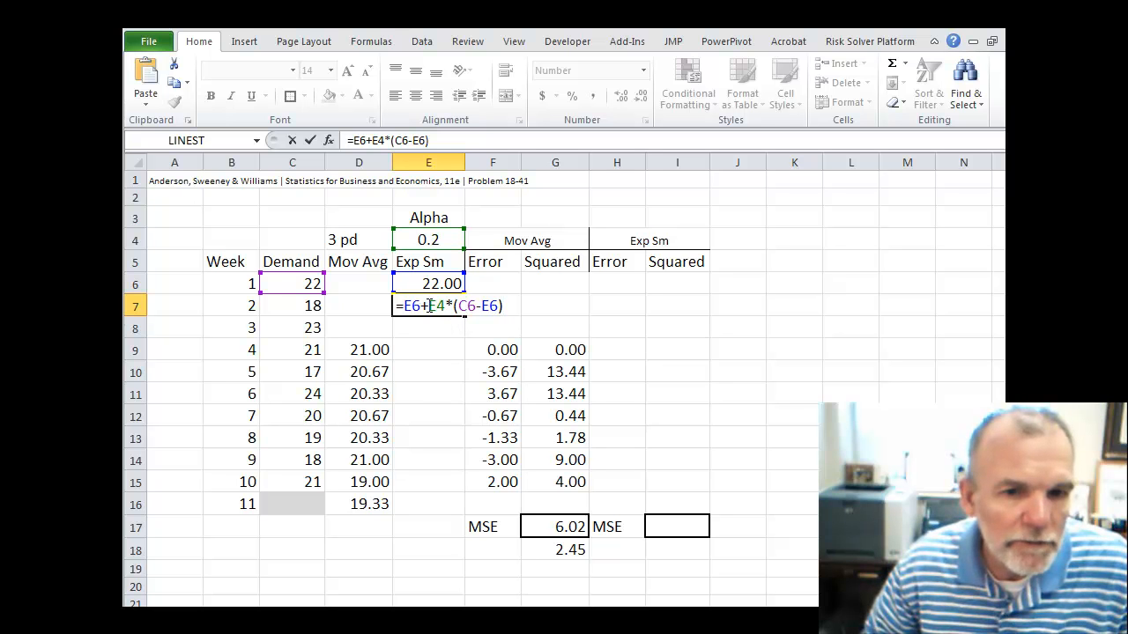
- Make the alpha reference in E7's formula absolute as $E$4
key(f4)
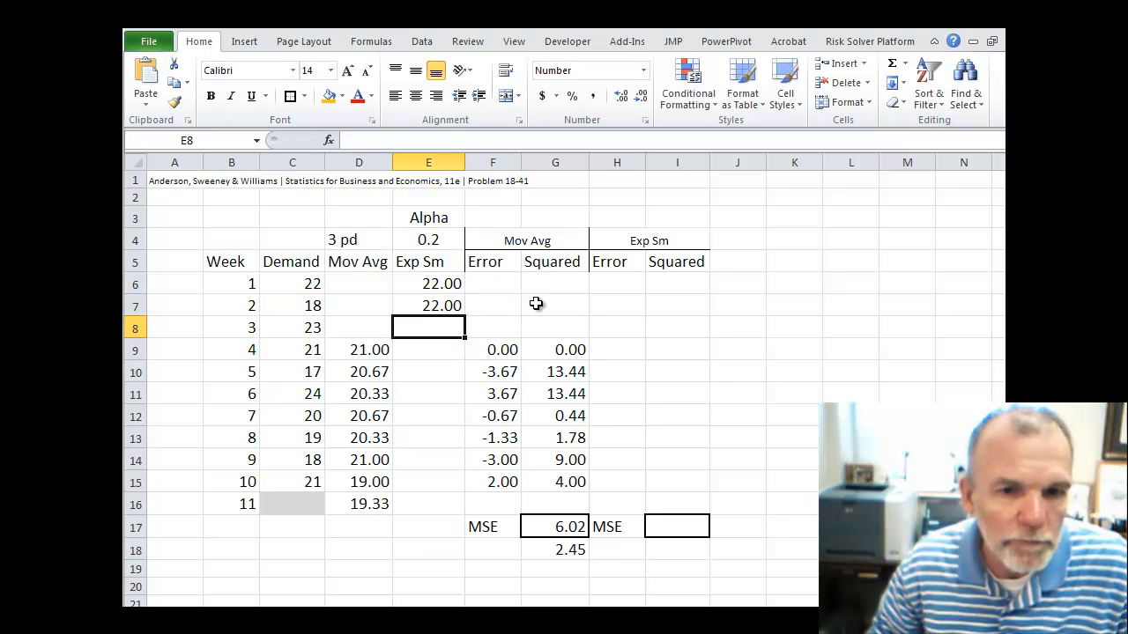
click(428, 304)
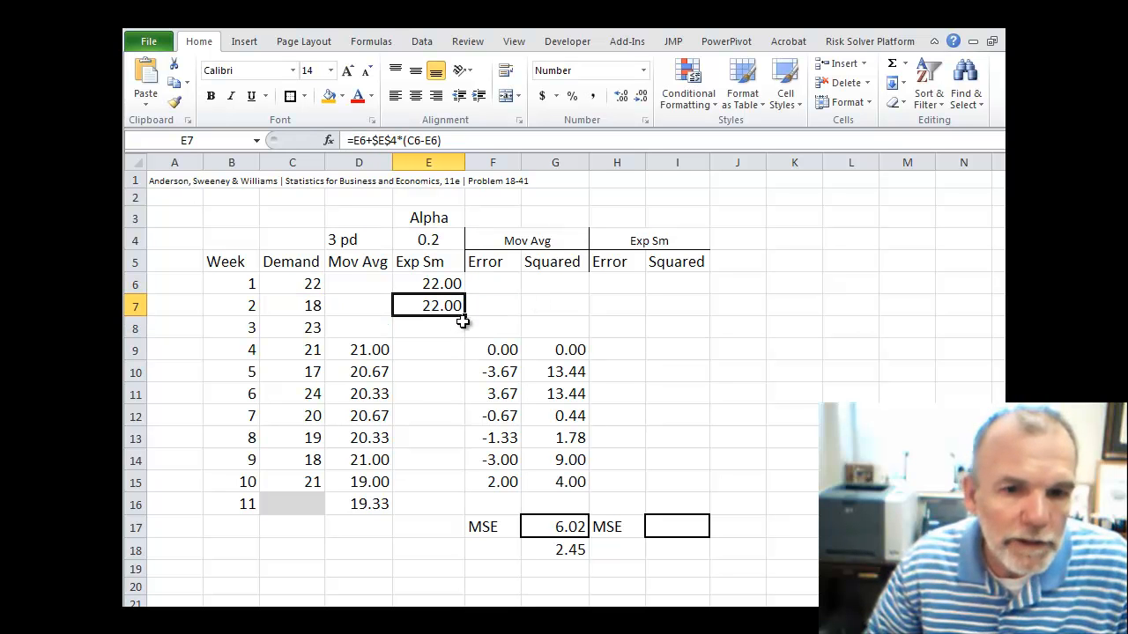
- Fill the E7 forecast formula down to E16, ending with 20.26 for week 11
drag(463, 305, 463, 372)
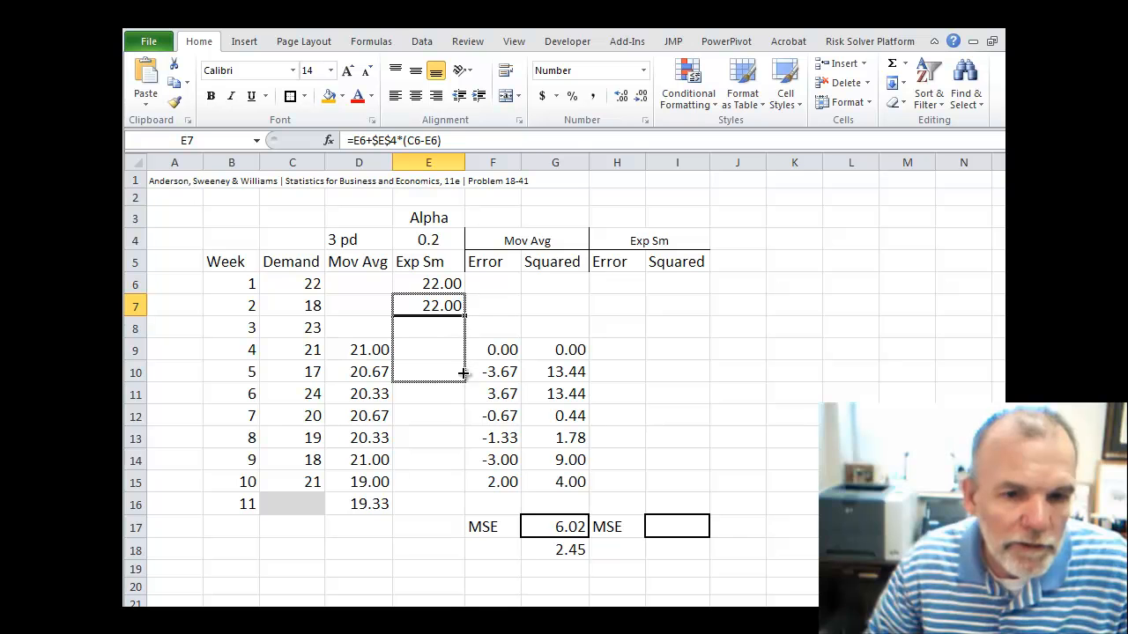
drag(464, 371, 445, 519)
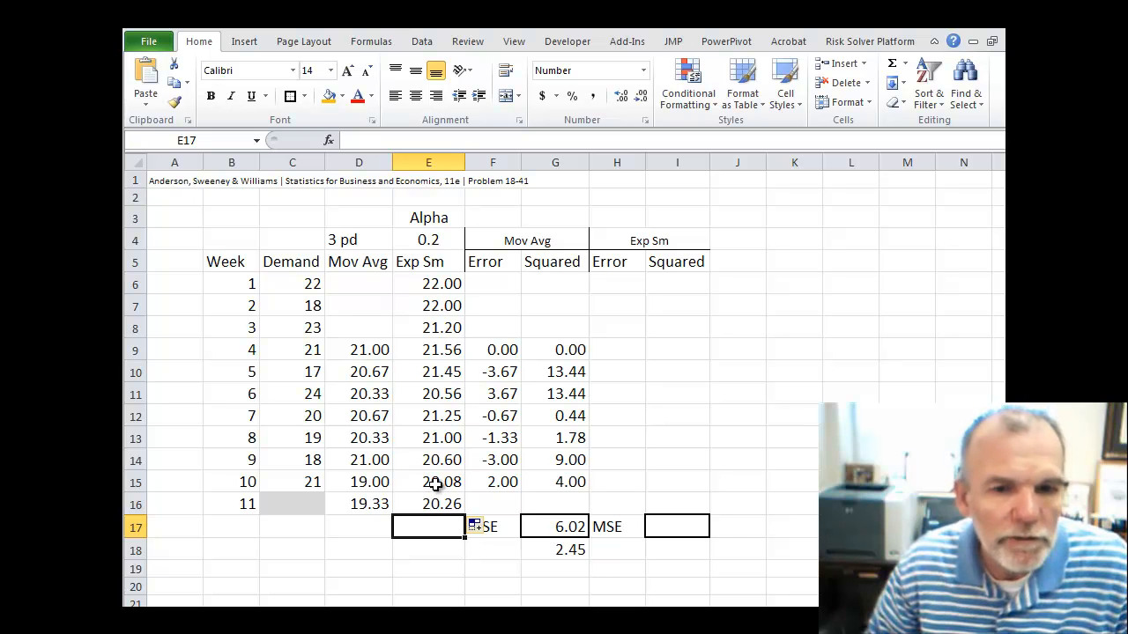
mouse_move(424, 242)
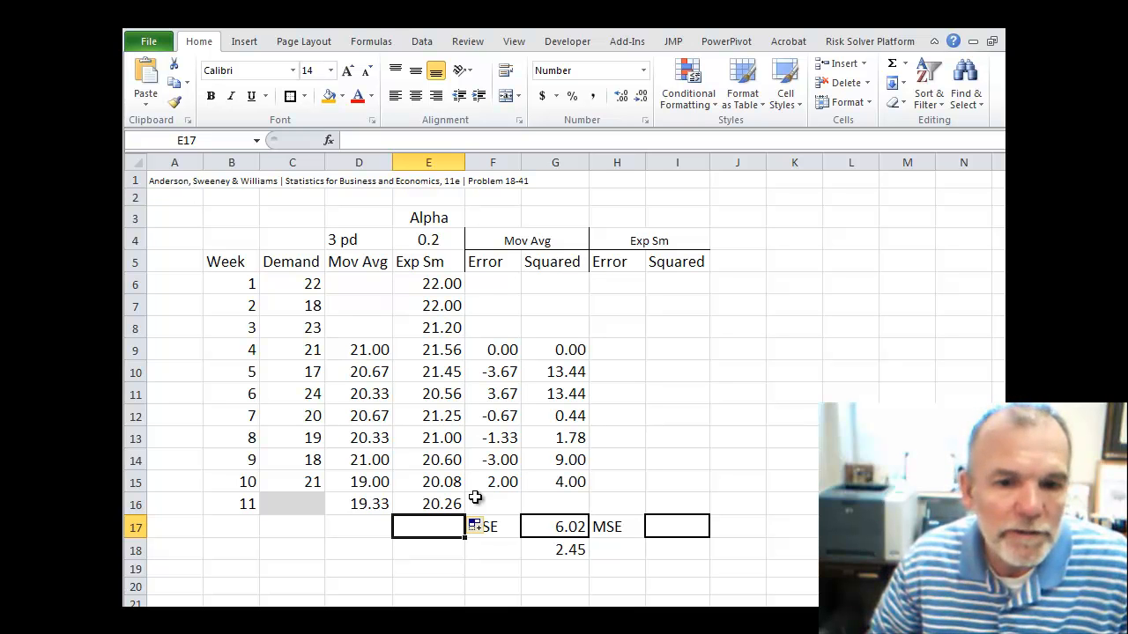
mouse_move(434, 452)
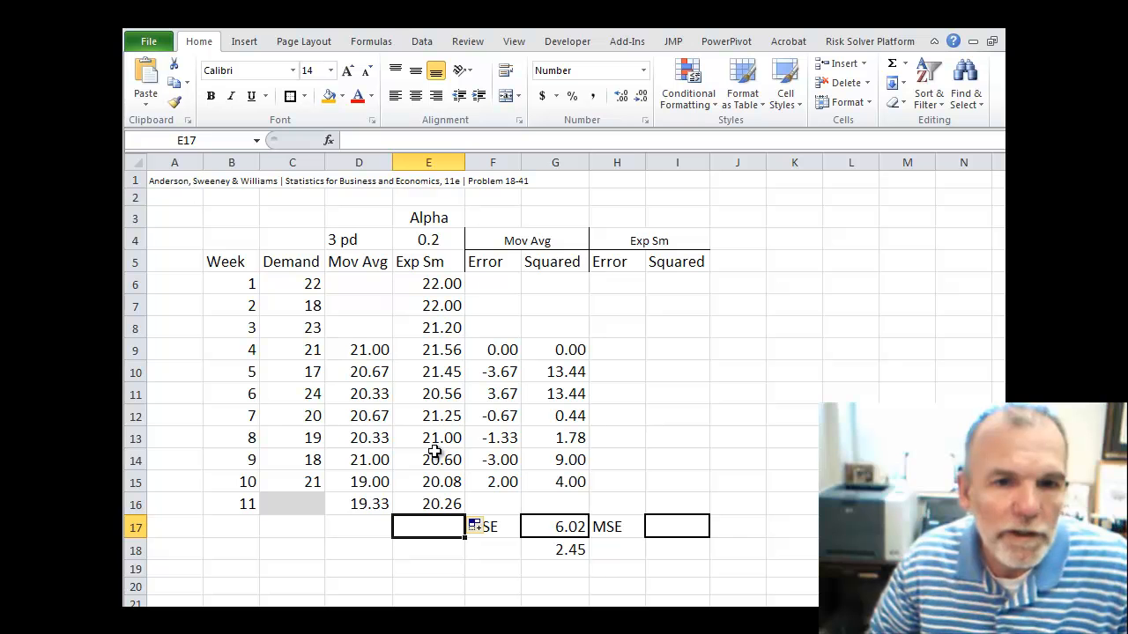
mouse_move(533, 331)
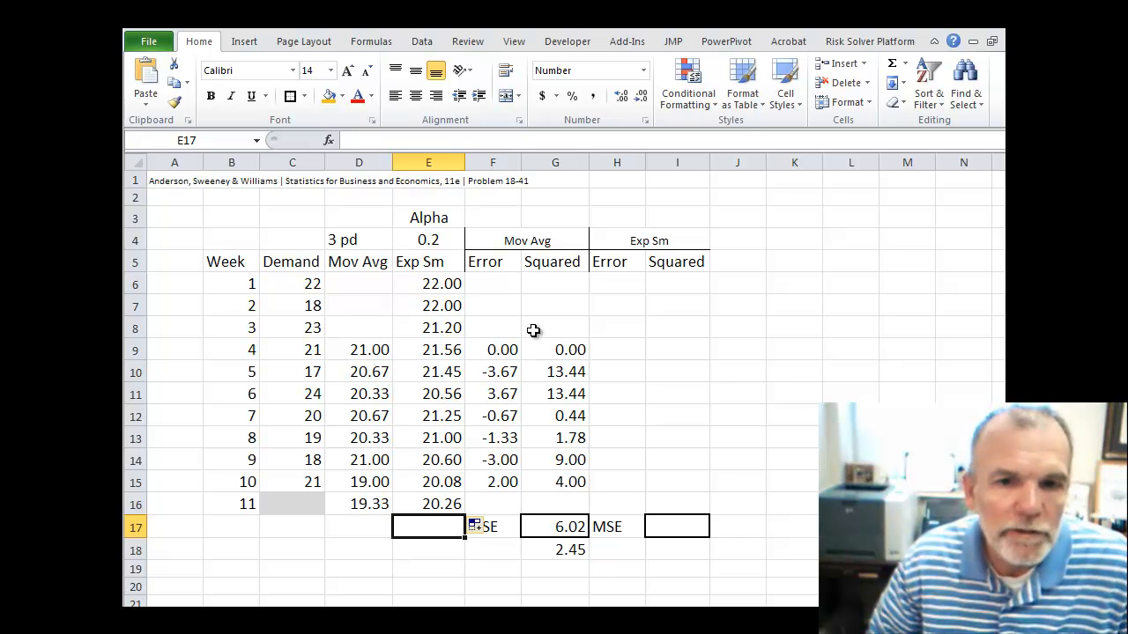
mouse_move(370, 286)
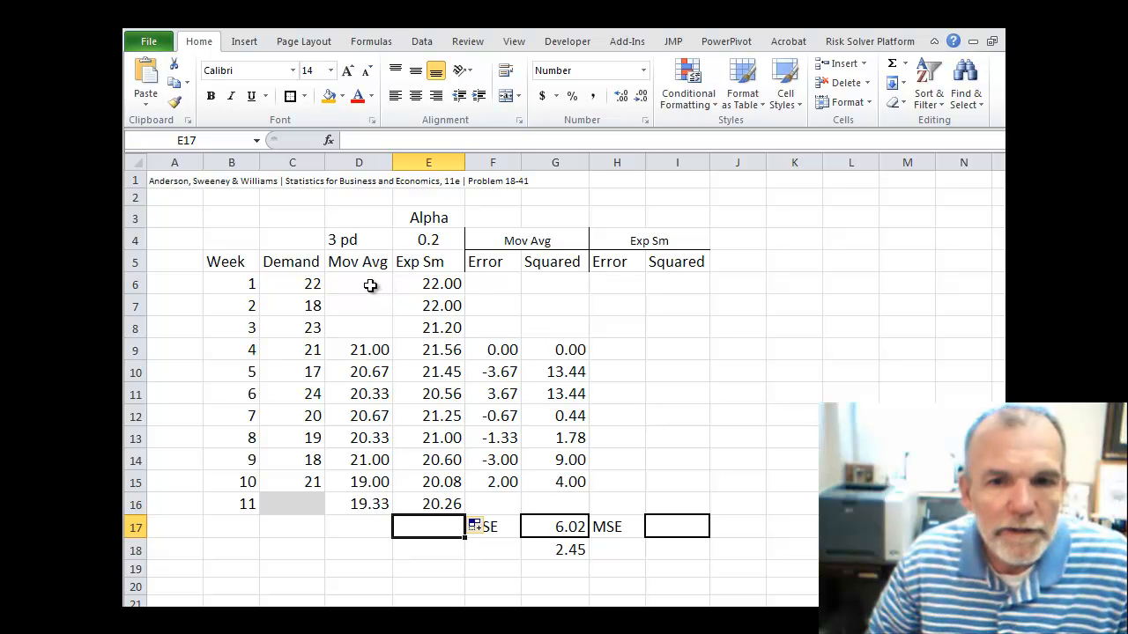
mouse_move(623, 292)
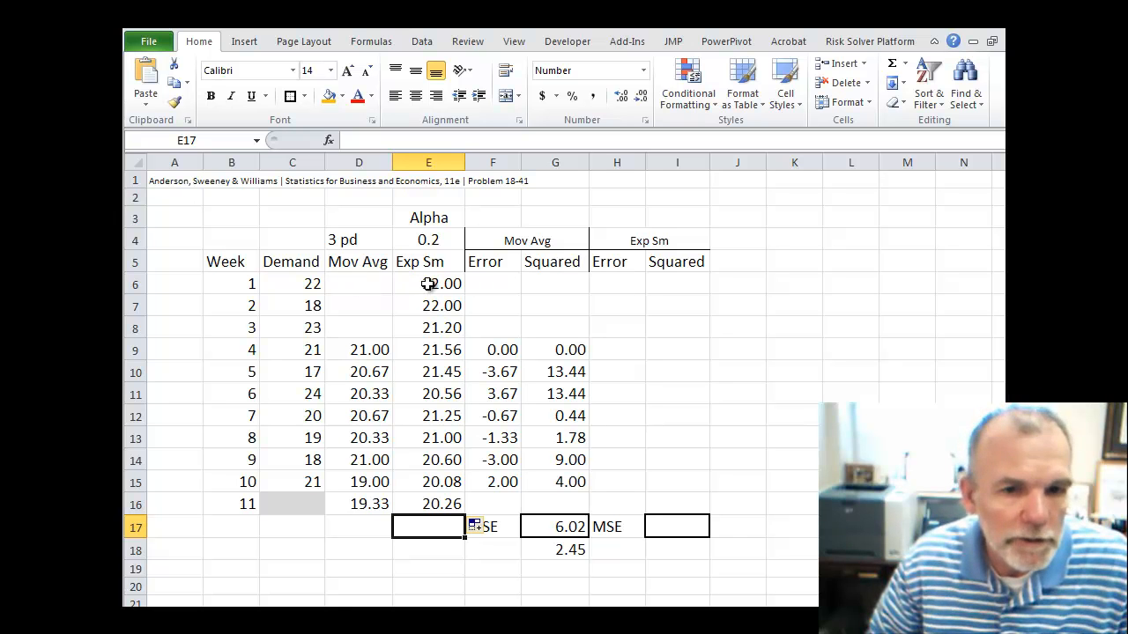
mouse_move(440, 285)
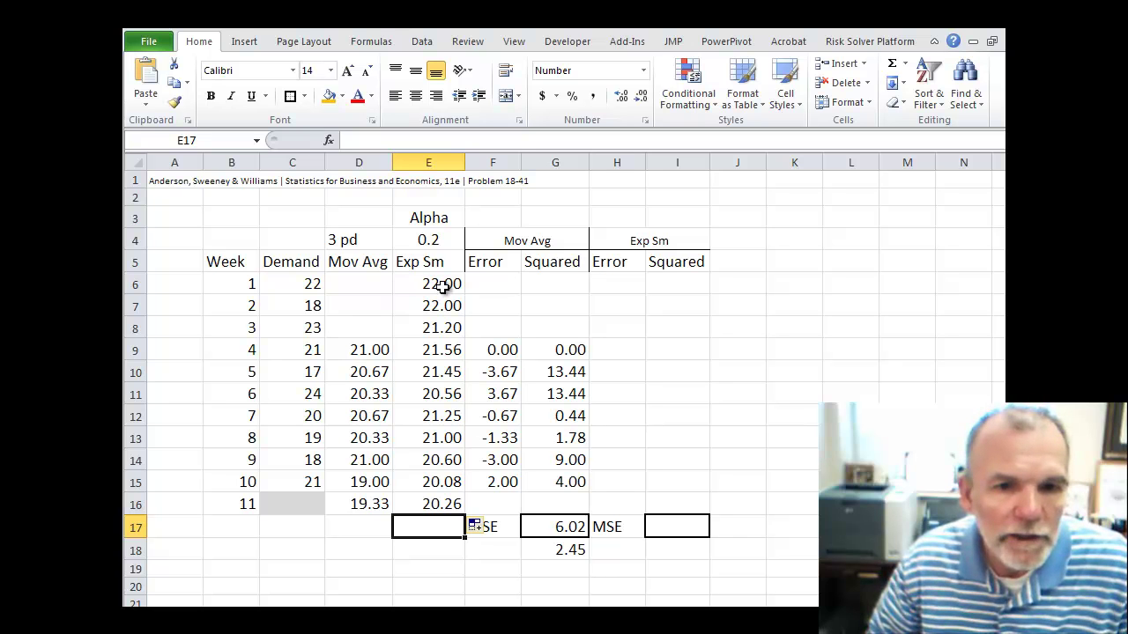
click(616, 306)
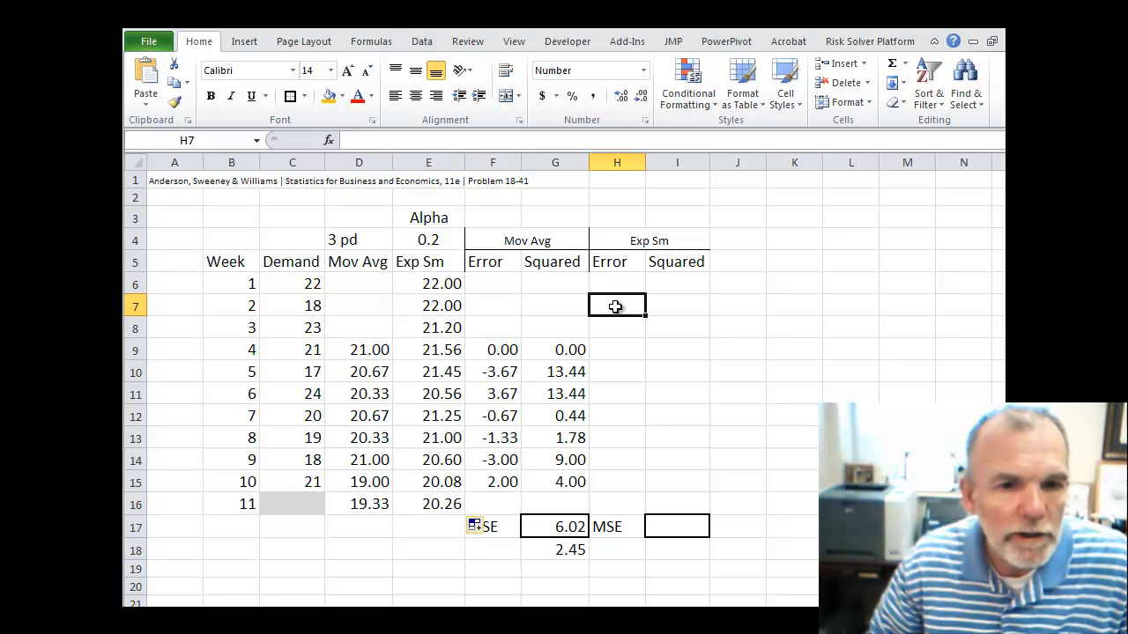
mouse_move(674, 310)
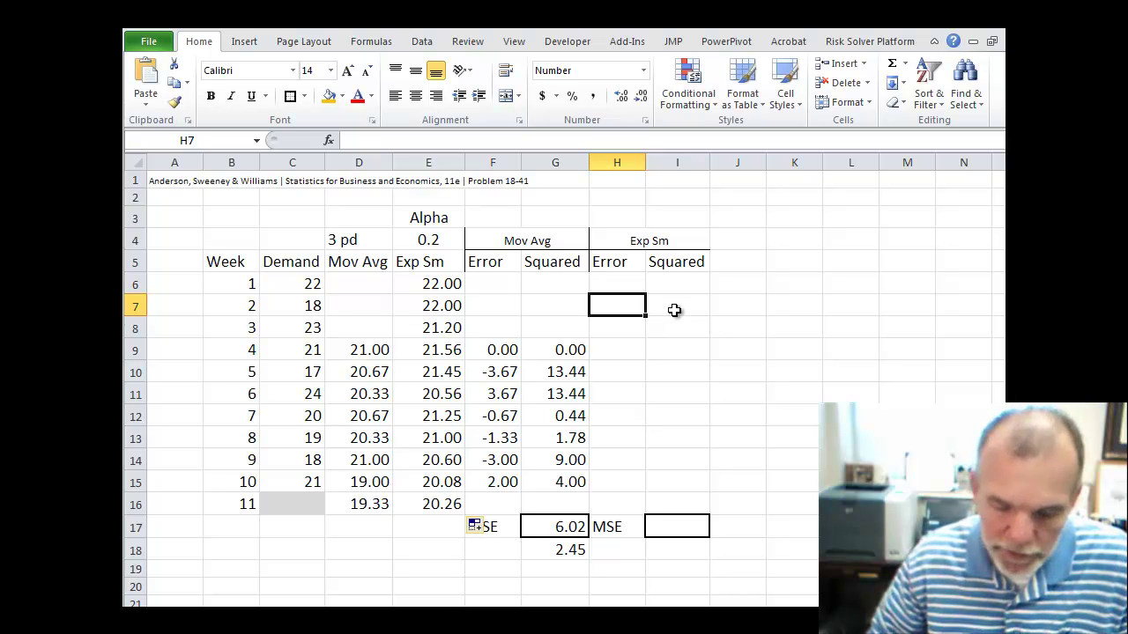
- Enter =C7-E7 in H7 and fill it to H15, giving errors from -4.00 to 0.92
text(=C7-)
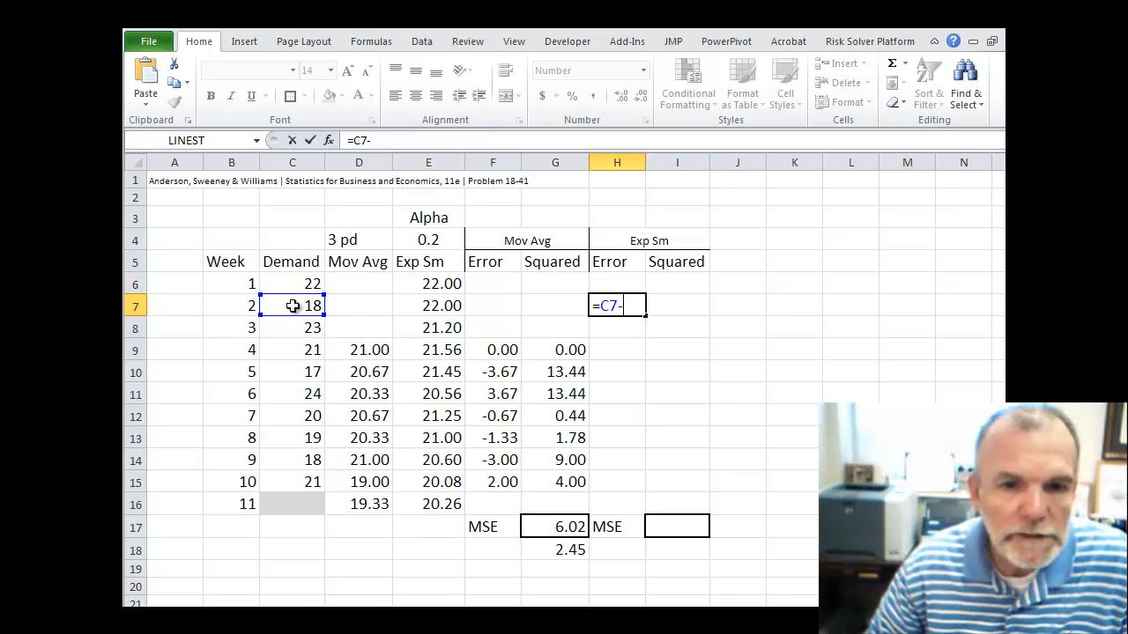
click(428, 305)
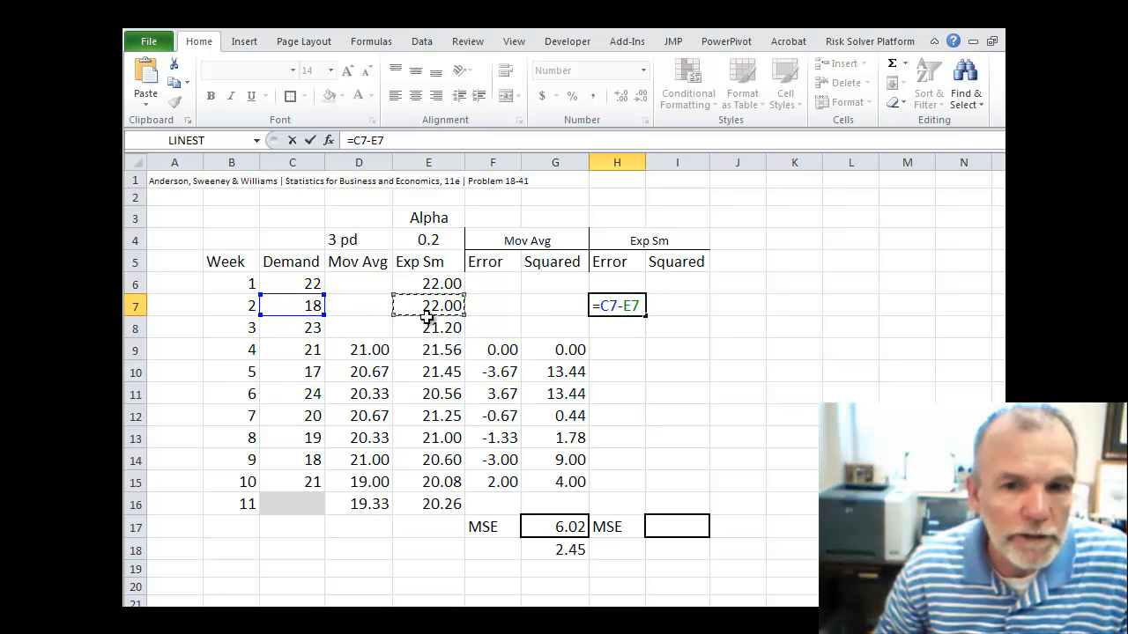
key(Return)
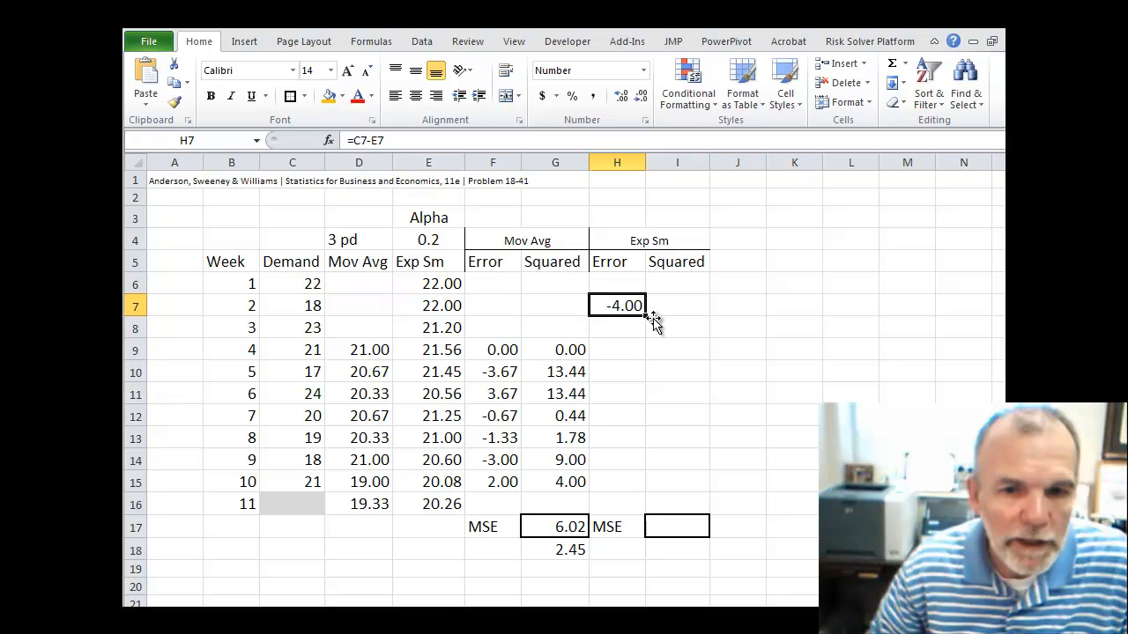
drag(617, 305, 617, 467)
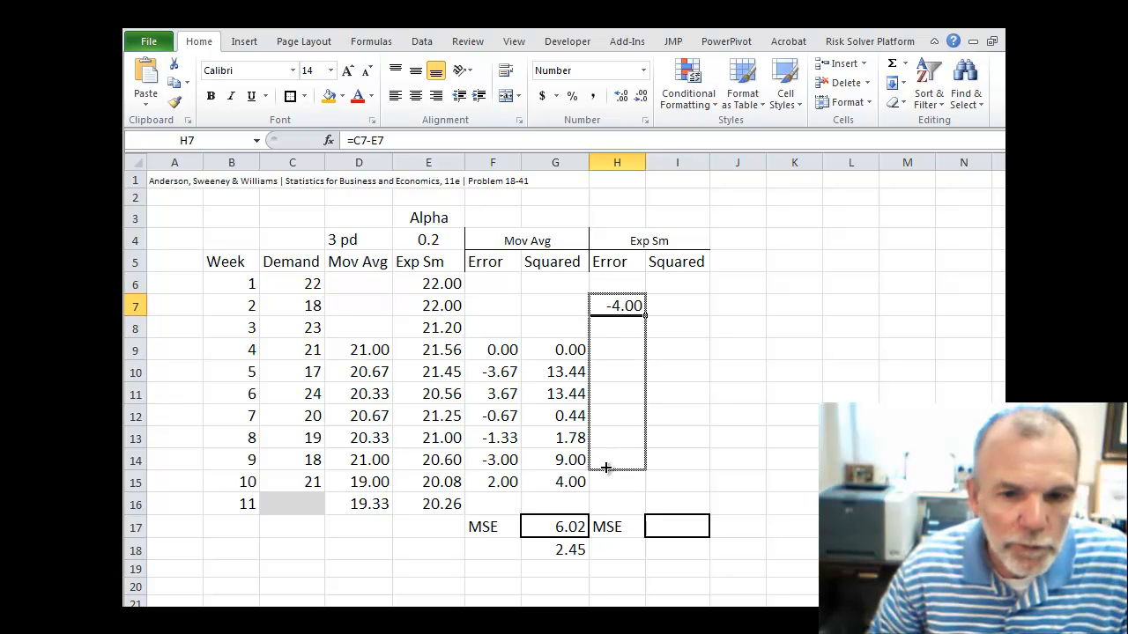
drag(616, 306, 616, 482)
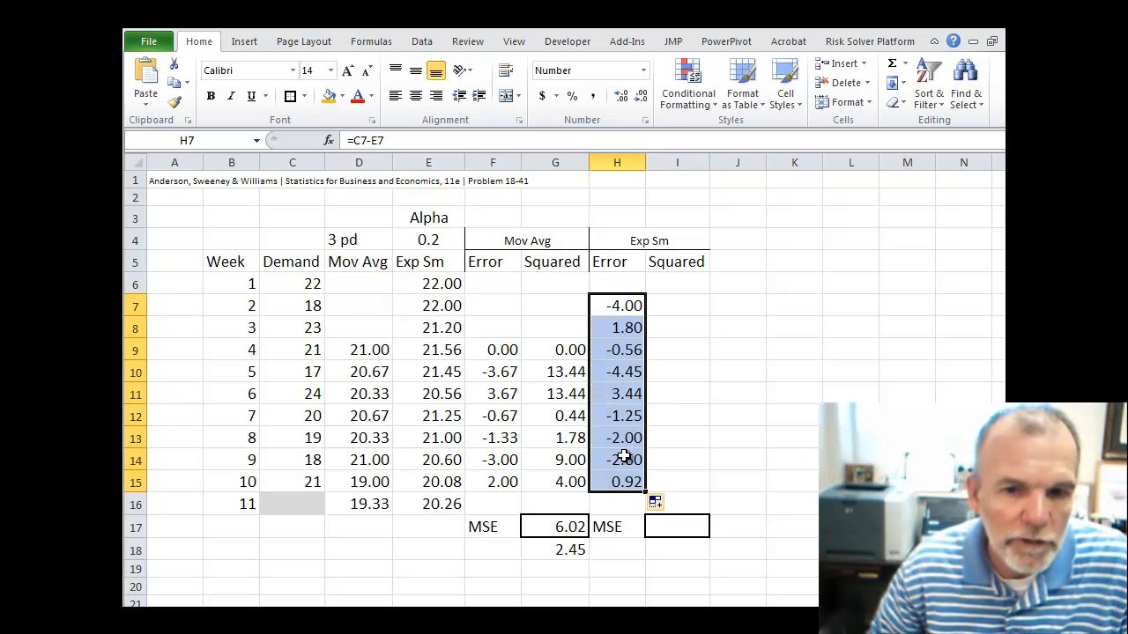
click(677, 305)
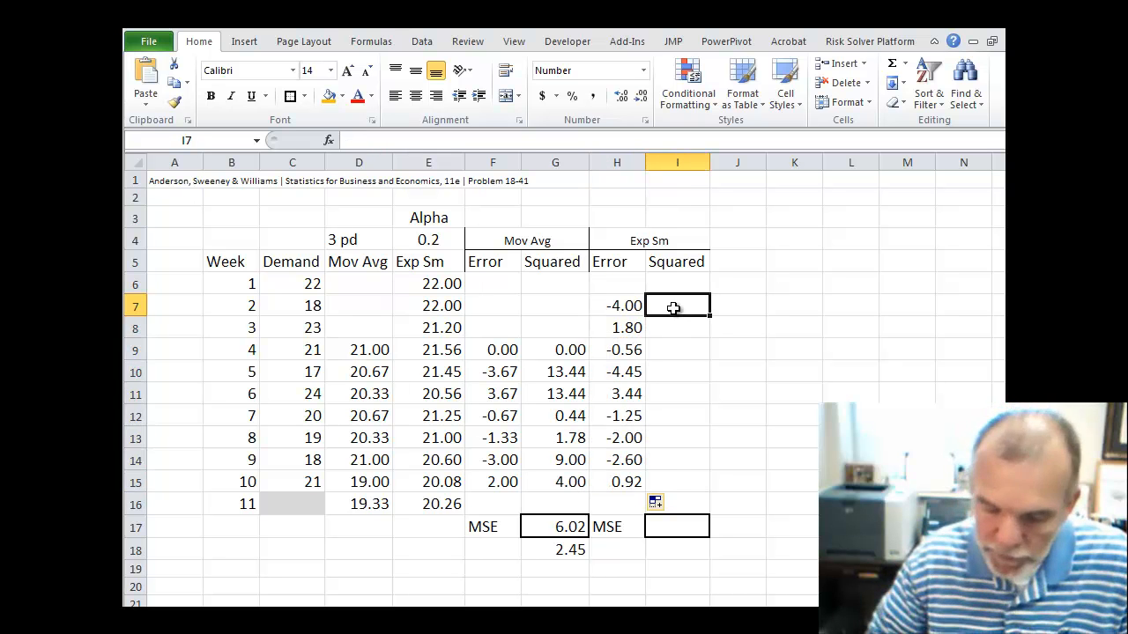
- Enter =H7^2 in I7 and fill it to I15, giving squared errors from 16.00 to 0.85
text(=H7)
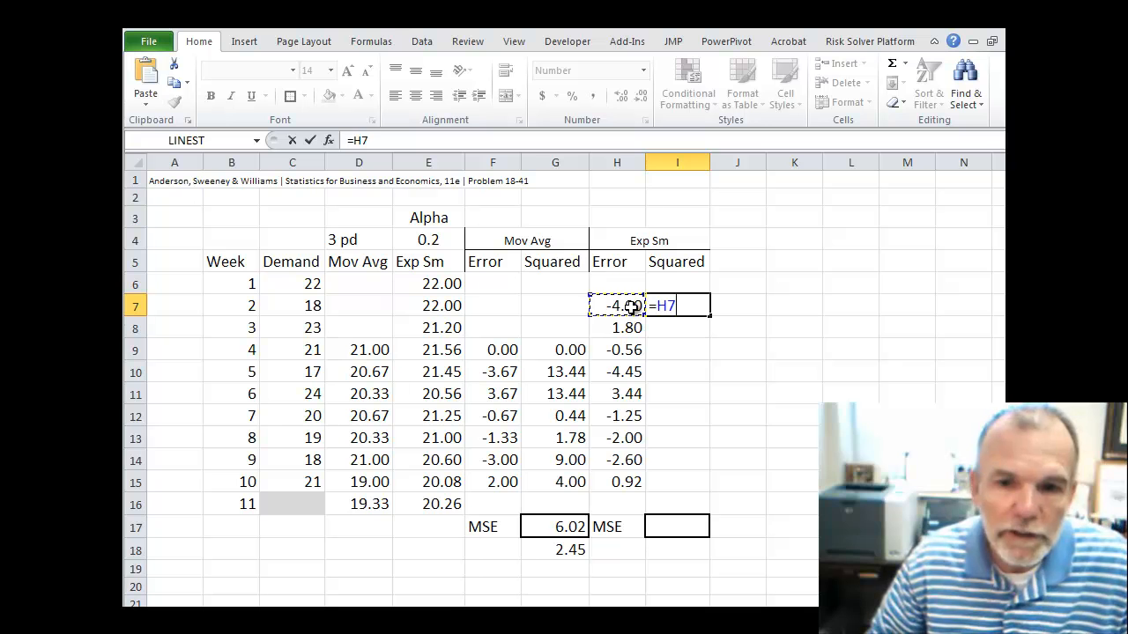
text(^)
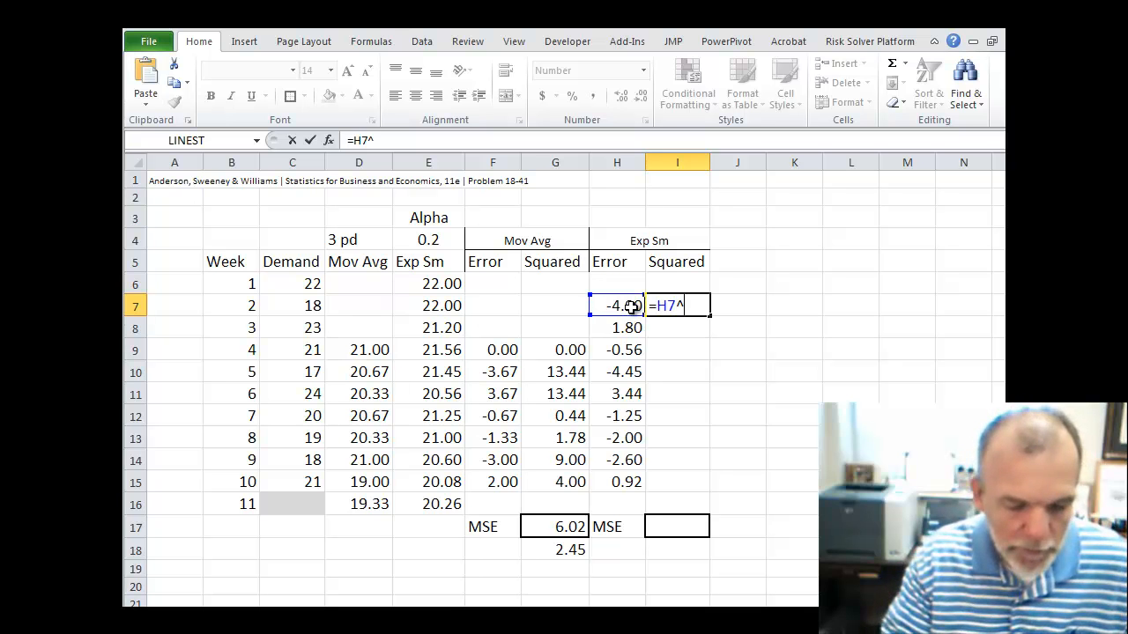
key(Return)
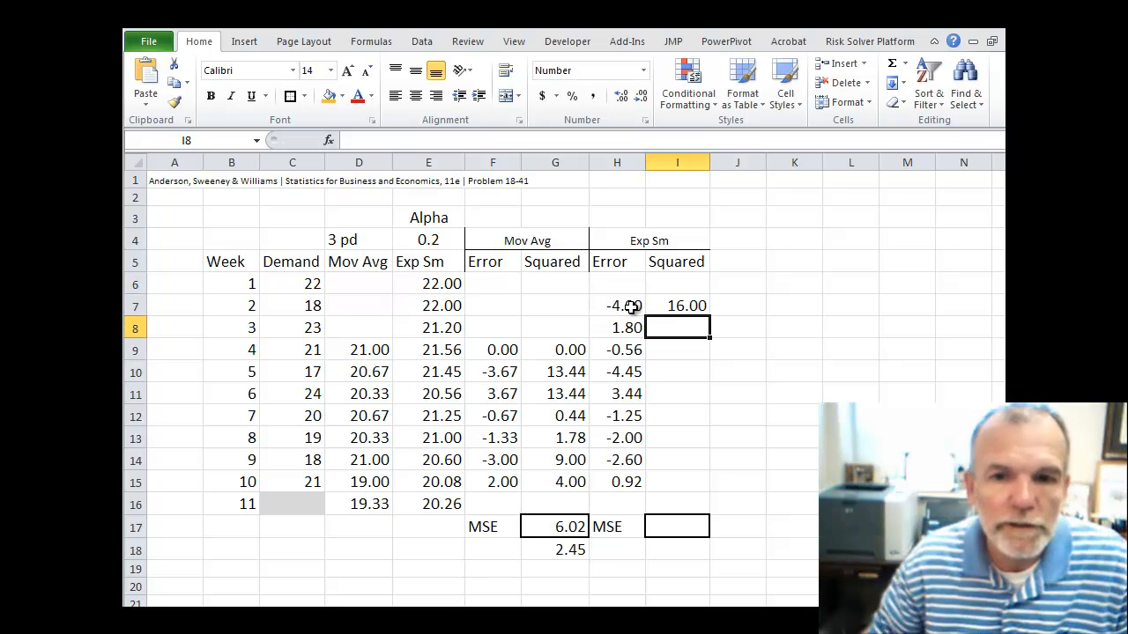
click(677, 306)
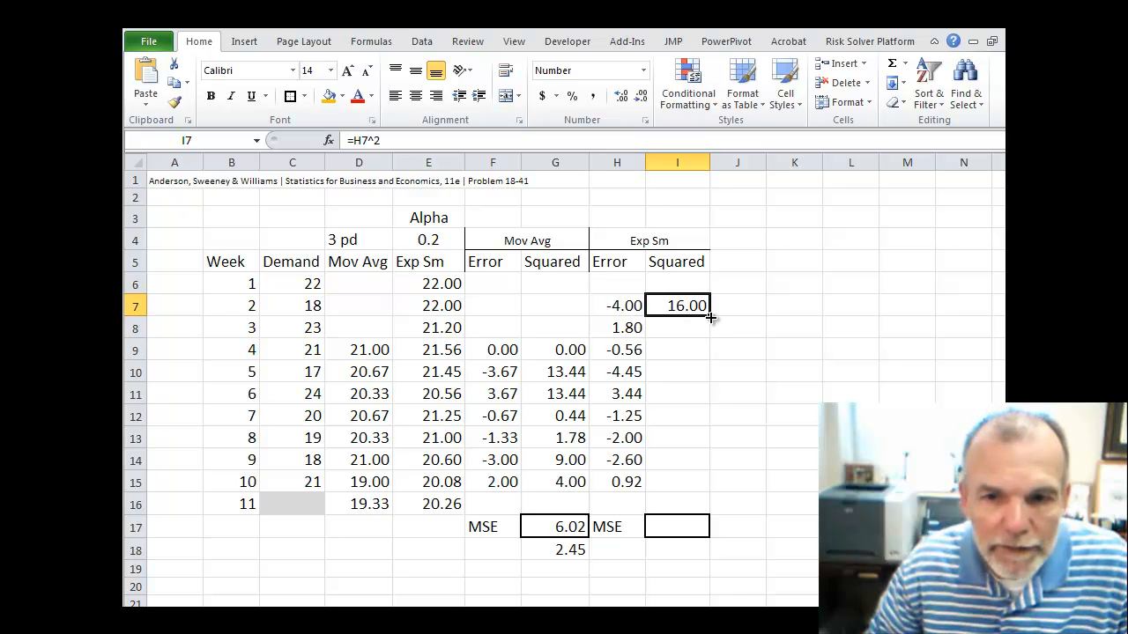
drag(710, 315, 709, 483)
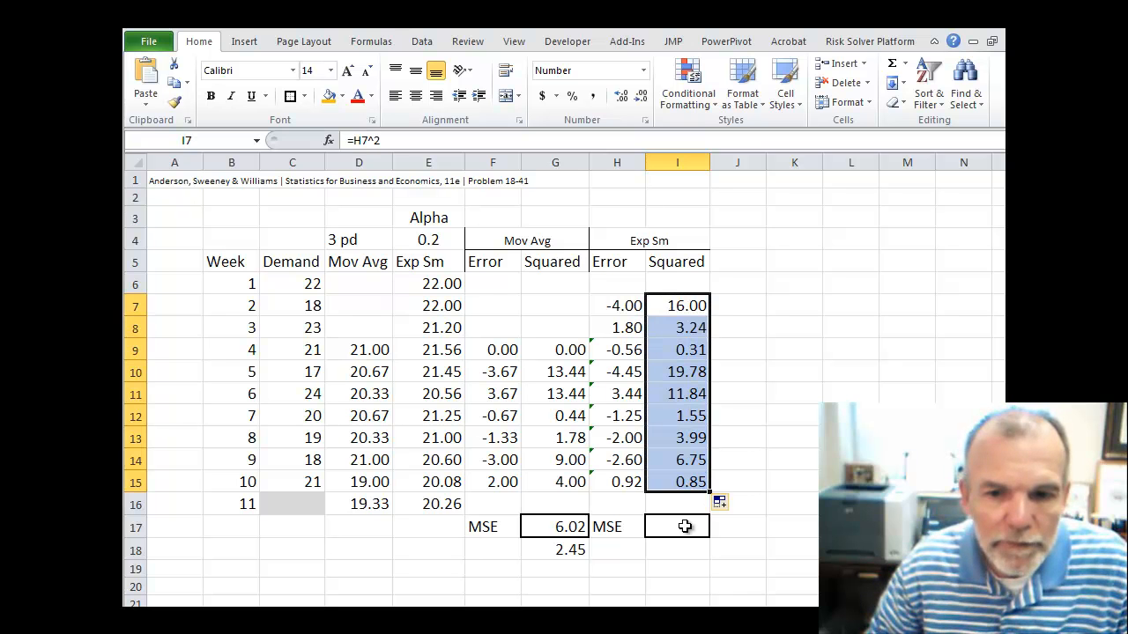
click(676, 526)
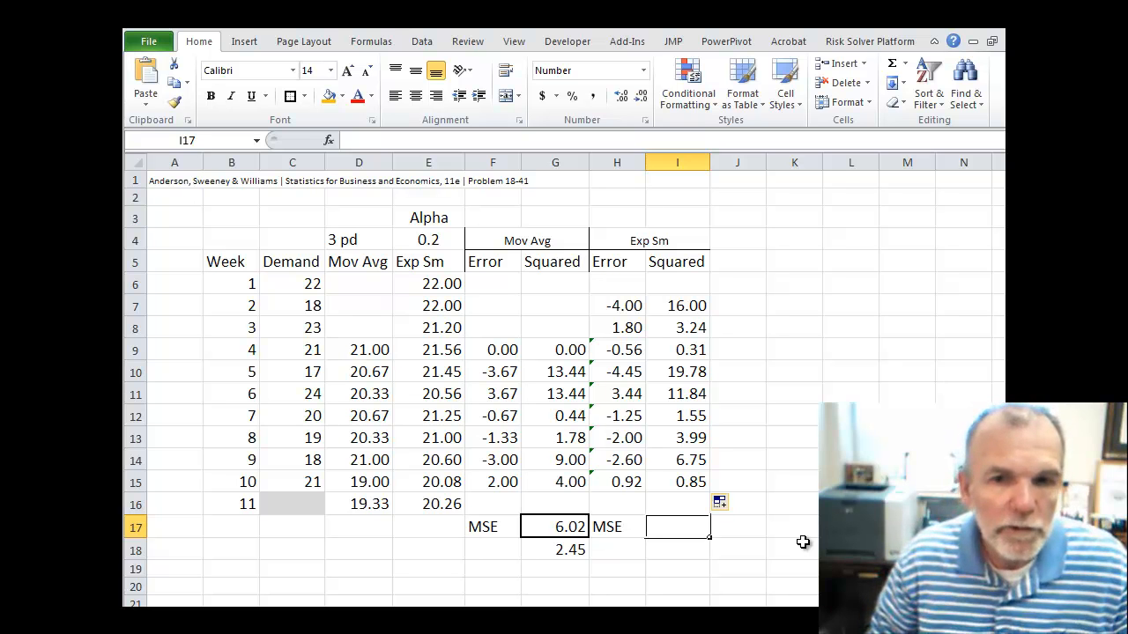
- Enter =AVERAGE(I7:I15) in I17 for an exponential smoothing MSE of 7.15
text(=a)
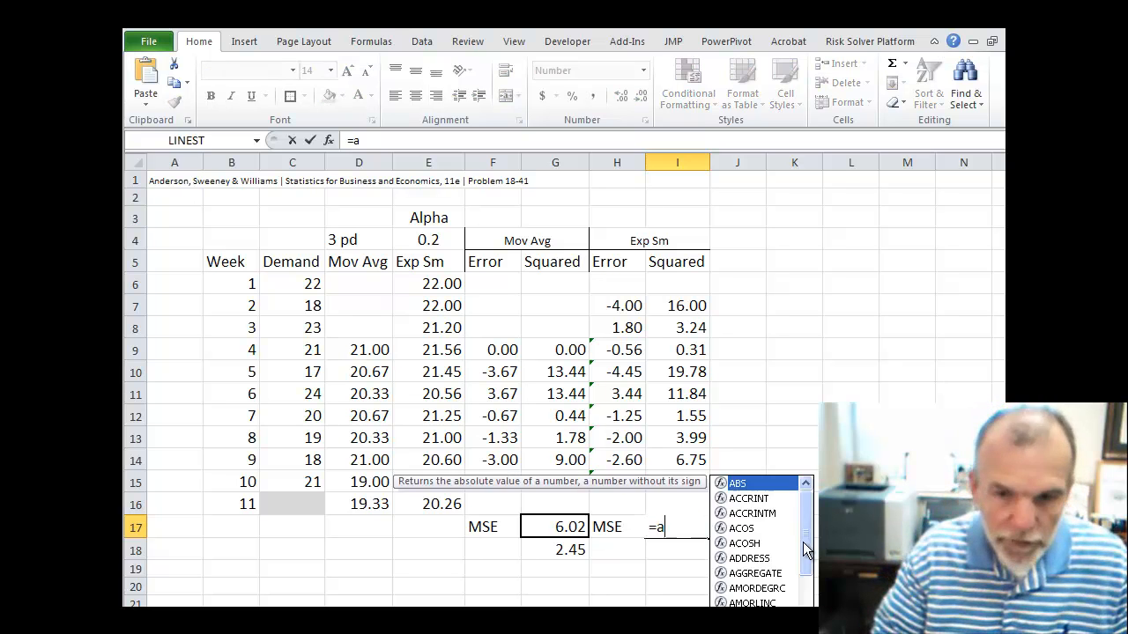
text(verage()
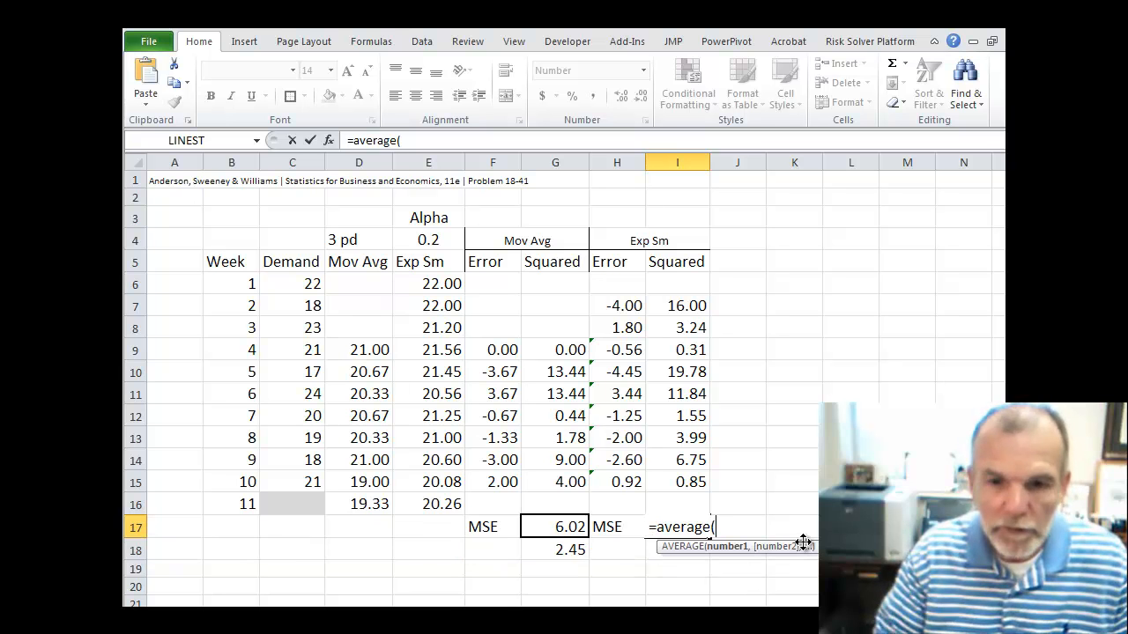
drag(677, 305, 677, 394)
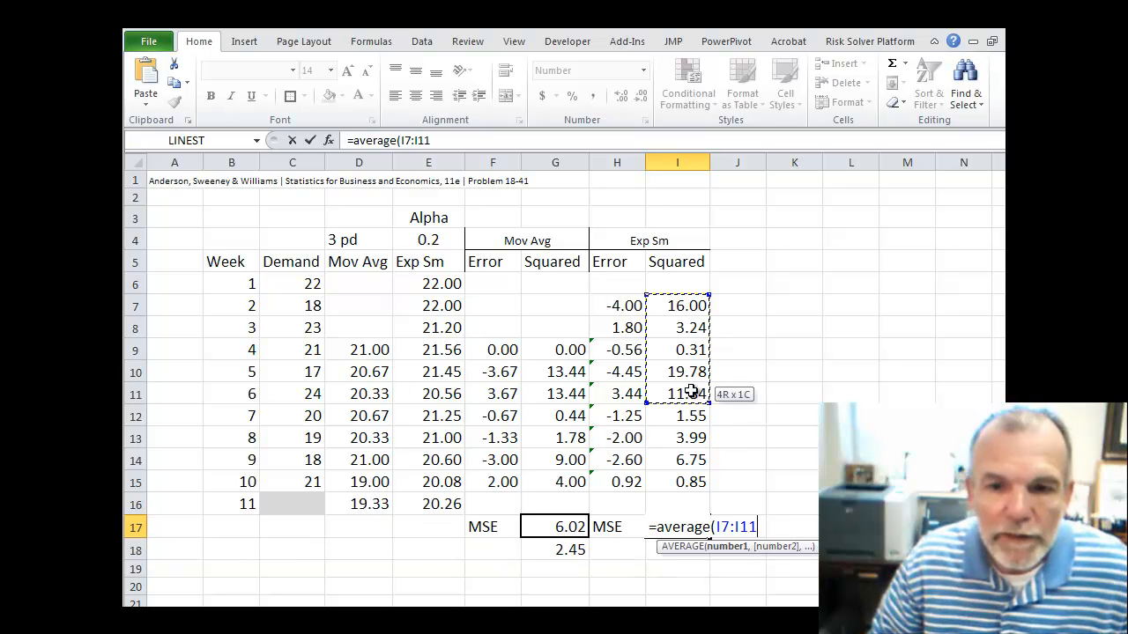
drag(691, 392, 692, 480)
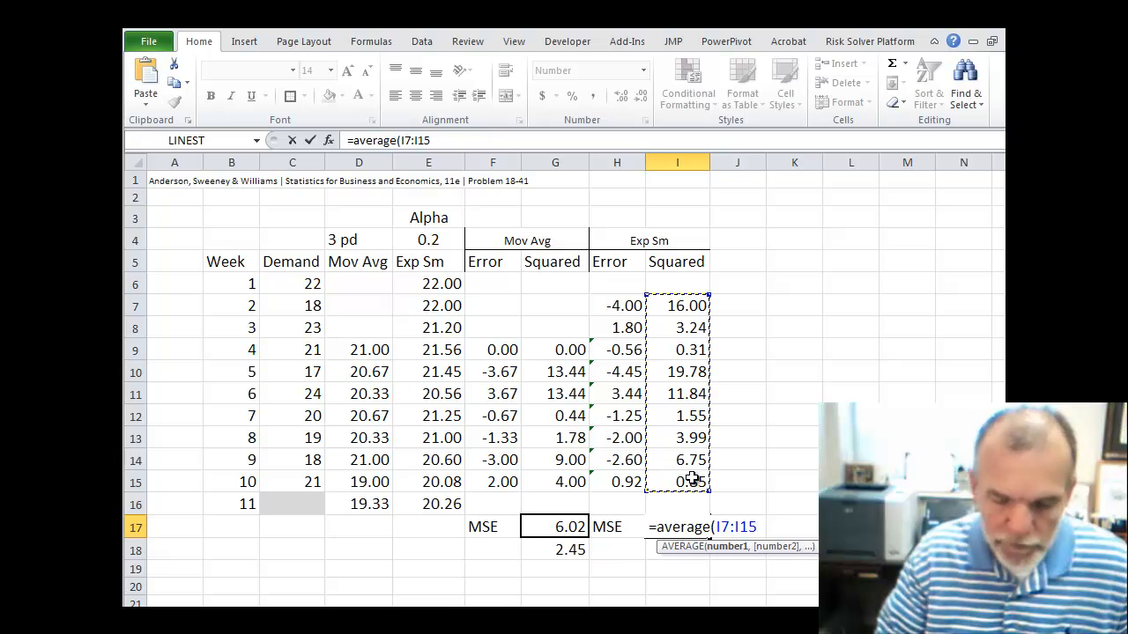
key(Return)
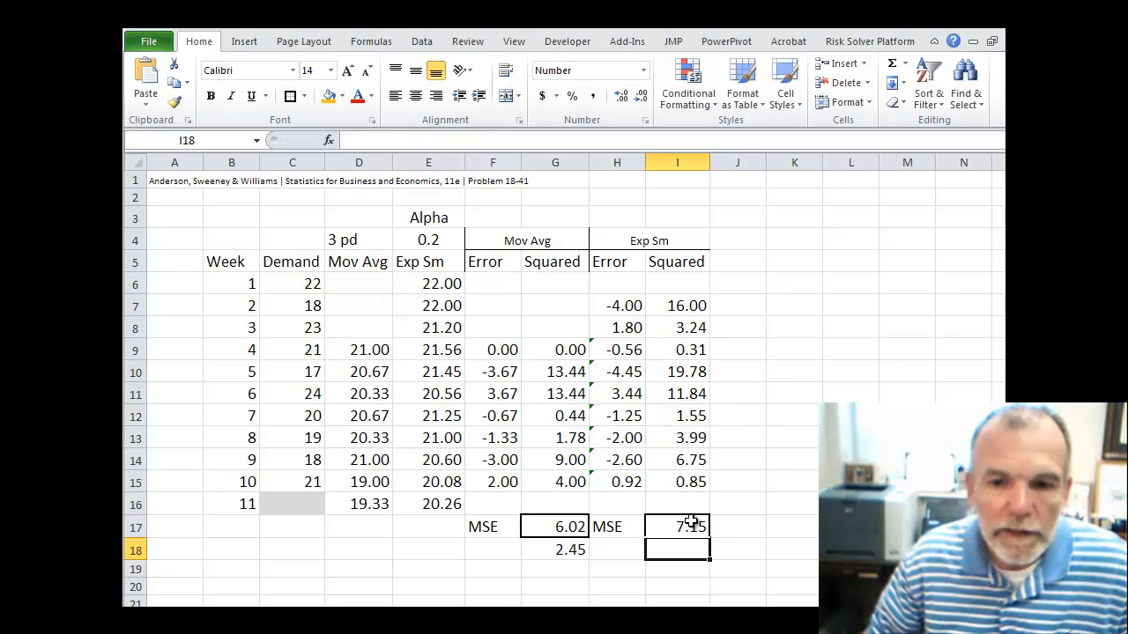
click(677, 569)
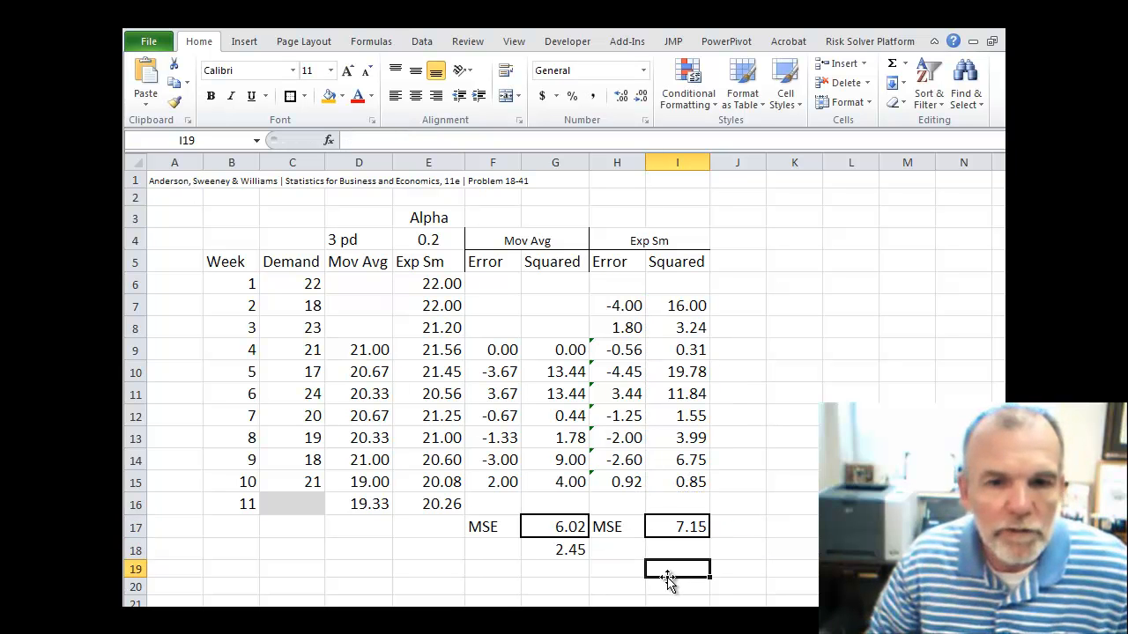
mouse_move(454, 394)
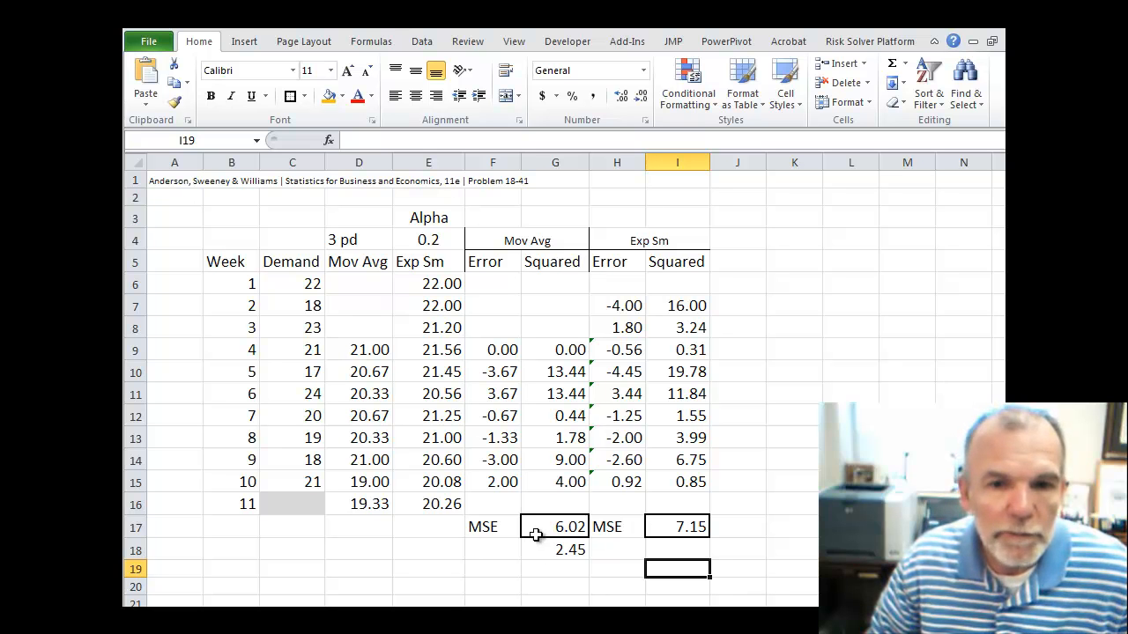
mouse_move(472, 564)
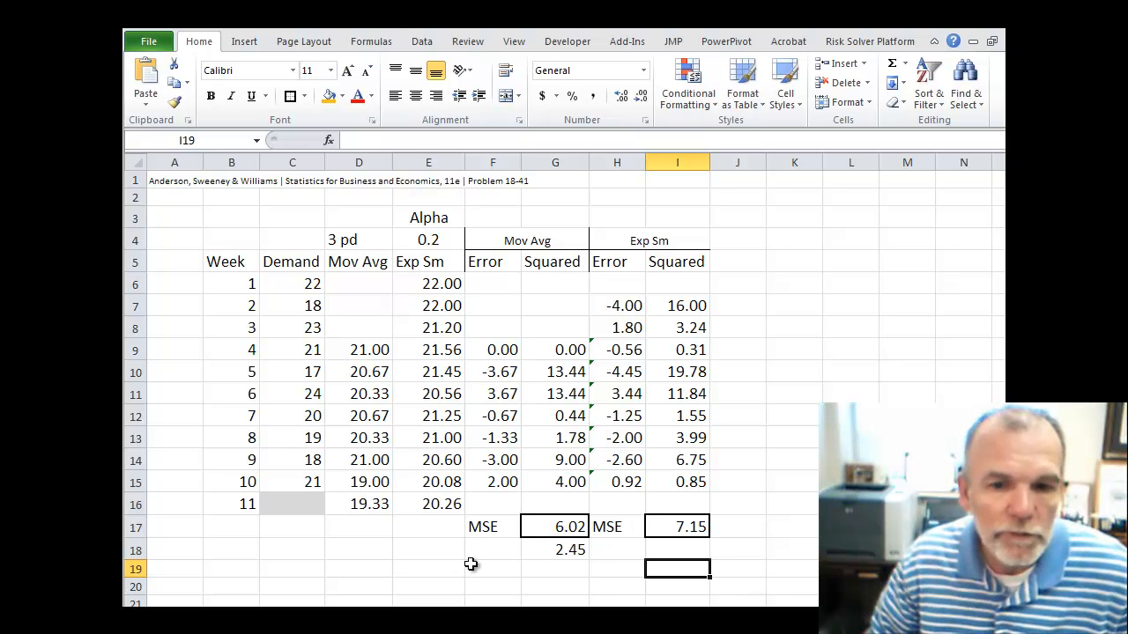
mouse_move(456, 574)
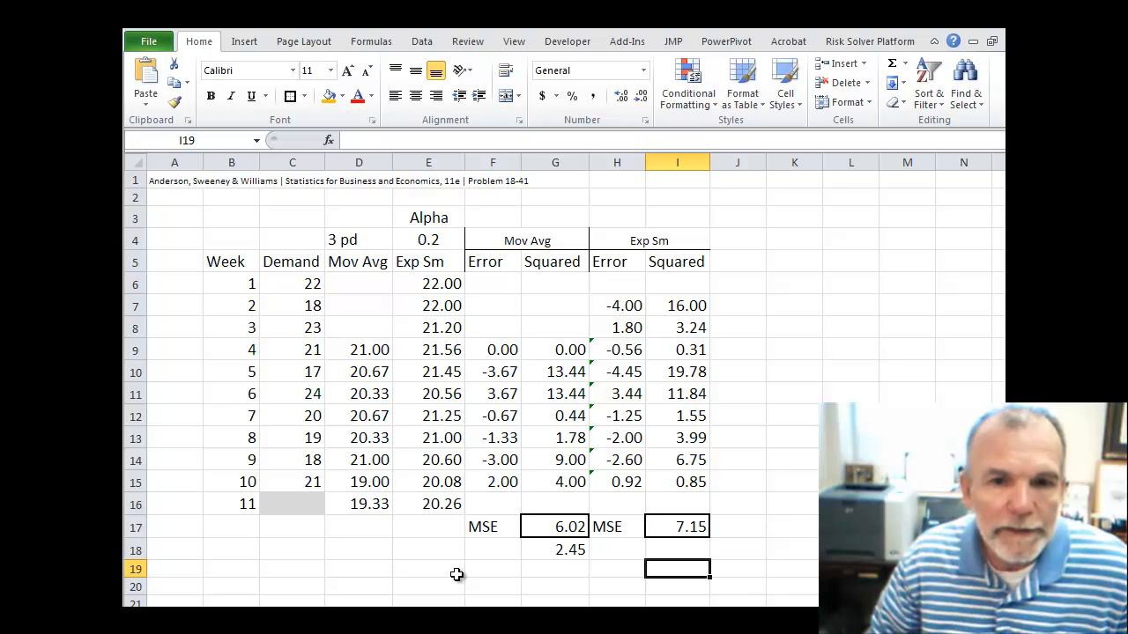